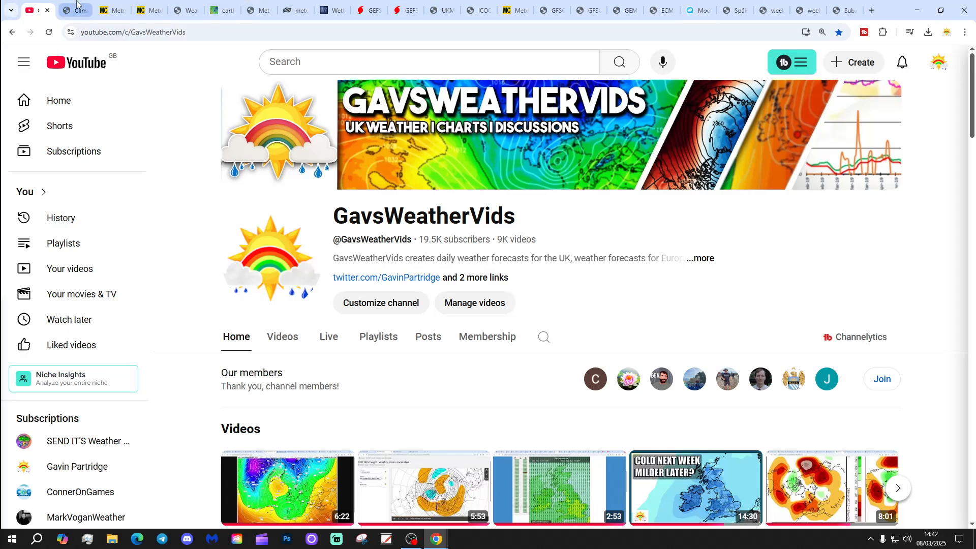
Show the JMA 10-hPa North Pole temperature chart and mark the recent spike with the pen.
{"action": "left_click", "coordinate": [74, 10]}
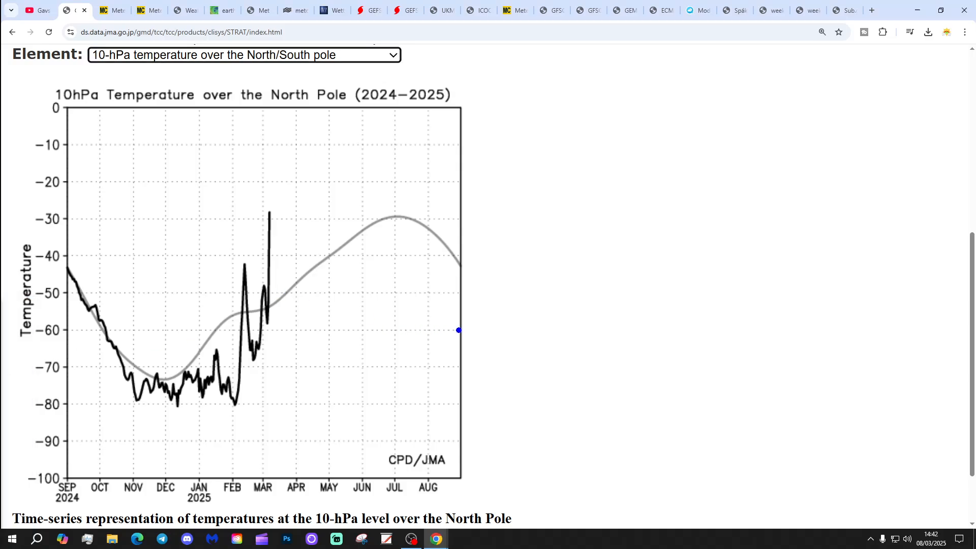
{"action": "mouse_move", "coordinate": [284, 208]}
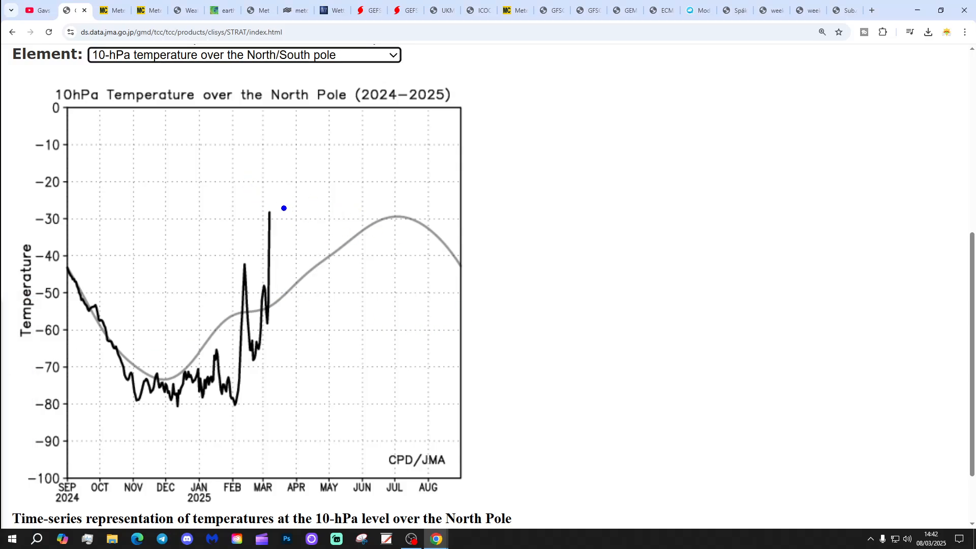
{"action": "left_click_drag", "start_coordinate": [284, 207], "coordinate": [484, 208]}
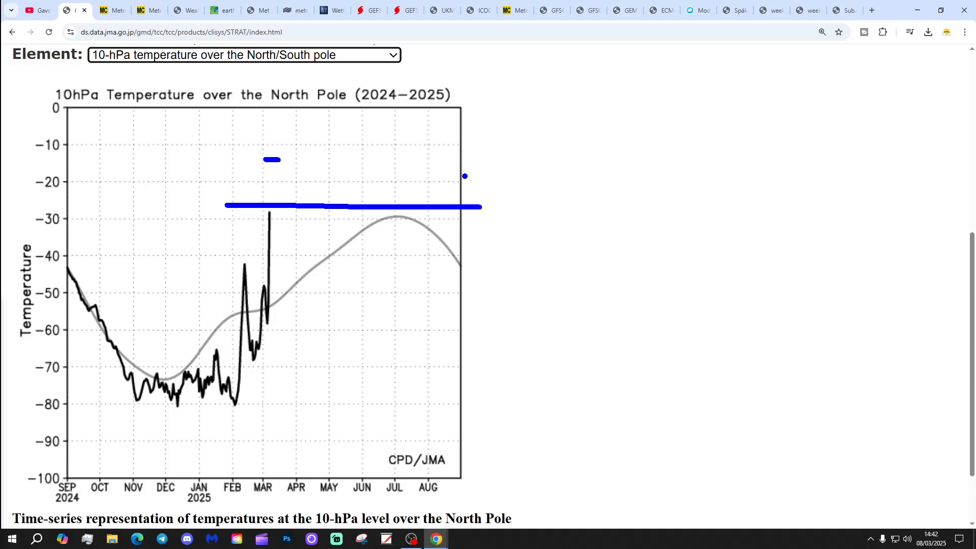
Choose the 30-hPa polar temperature element, then move on to the Meteociel GFS tab.
{"action": "left_click", "coordinate": [243, 55]}
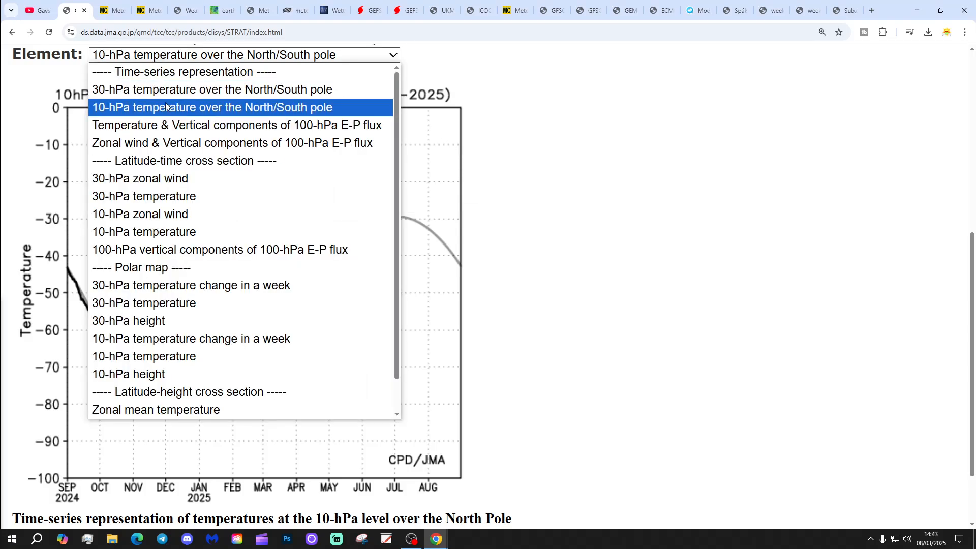
{"action": "left_click", "coordinate": [212, 89]}
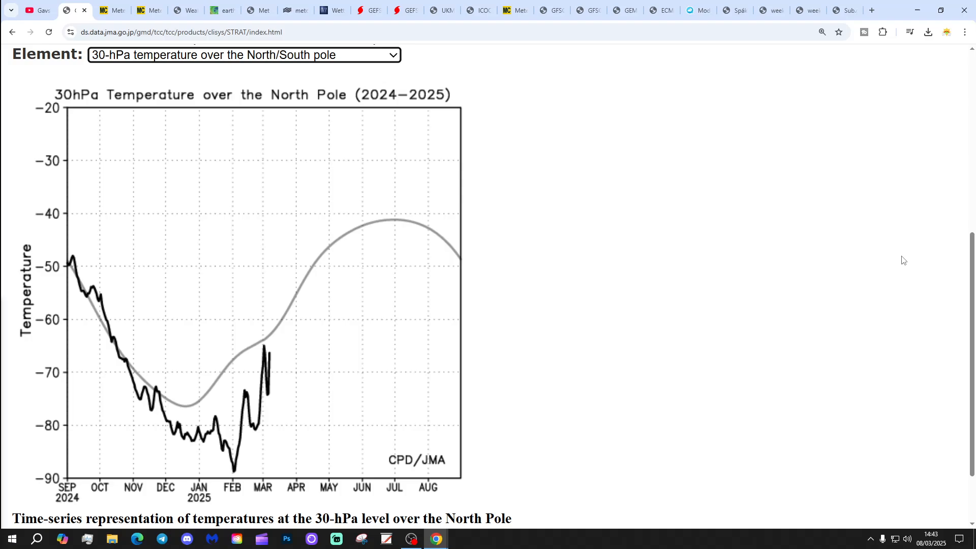
{"action": "scroll", "scroll_direction": "down", "scroll_amount": 3}
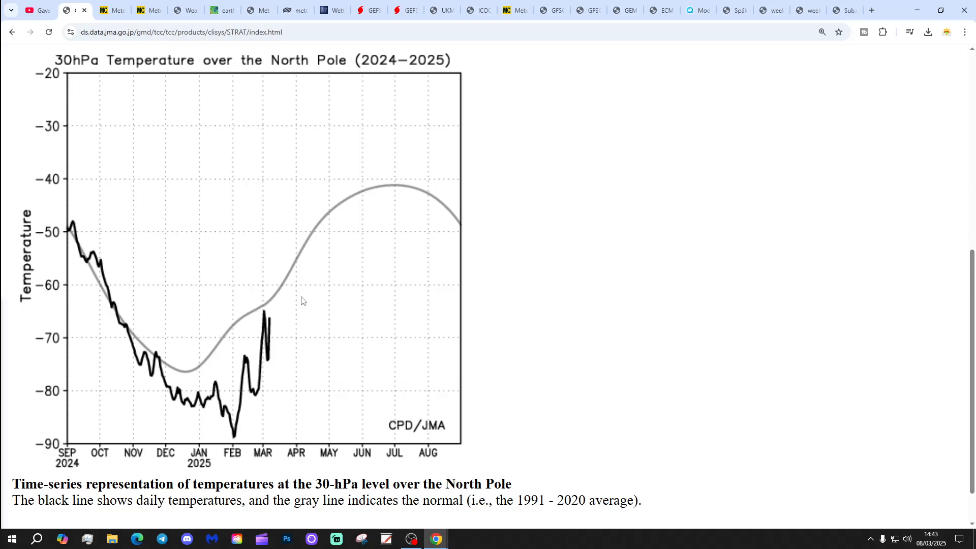
{"action": "left_click", "coordinate": [102, 10]}
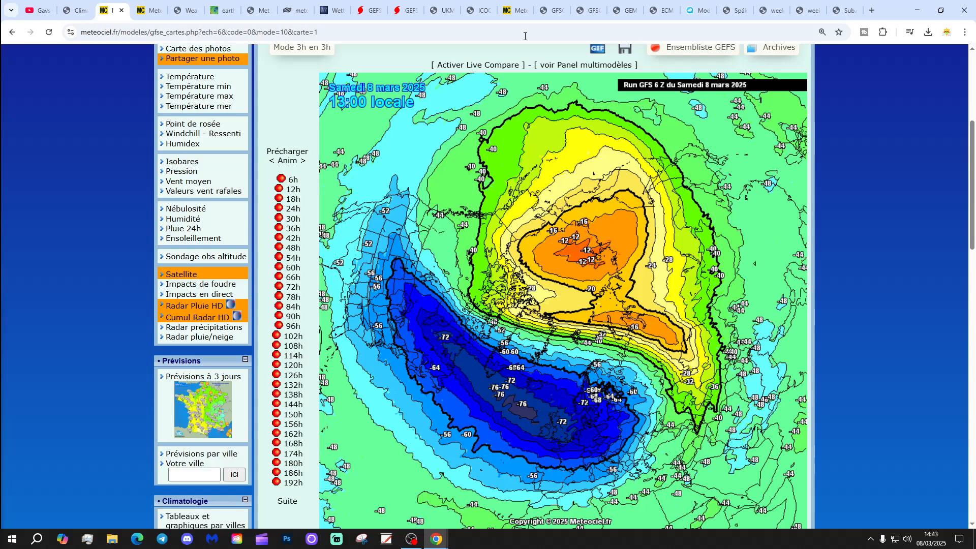
{"action": "mouse_move", "coordinate": [609, 235]}
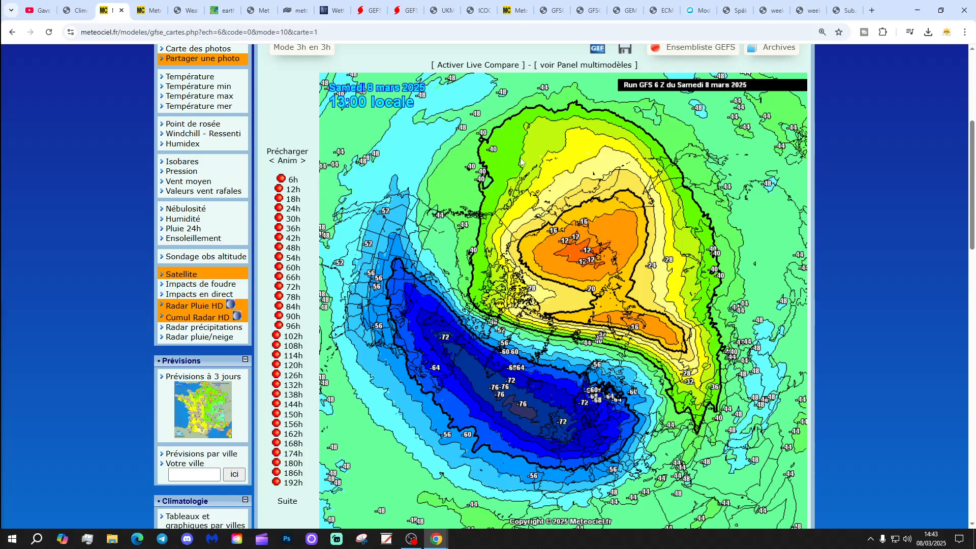
{"action": "mouse_move", "coordinate": [607, 412]}
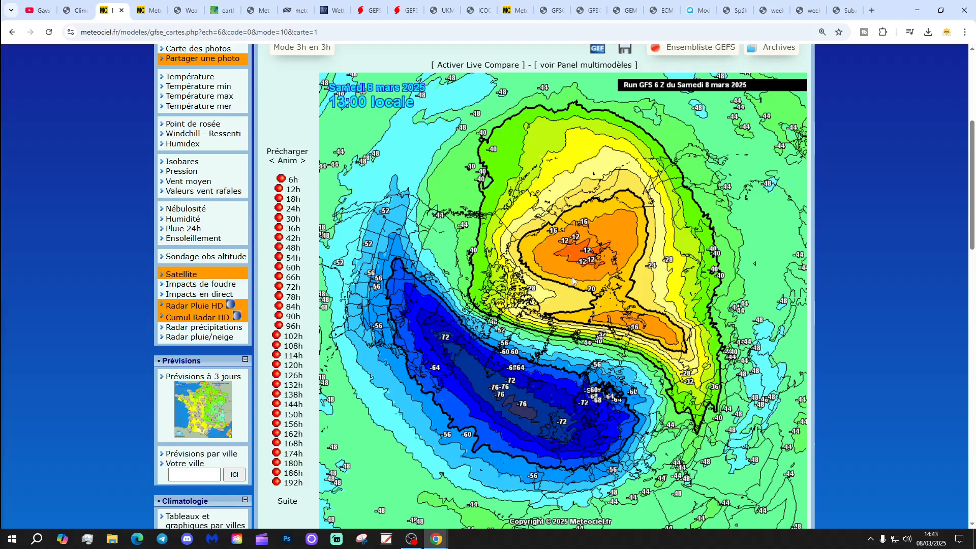
{"action": "mouse_move", "coordinate": [293, 169]}
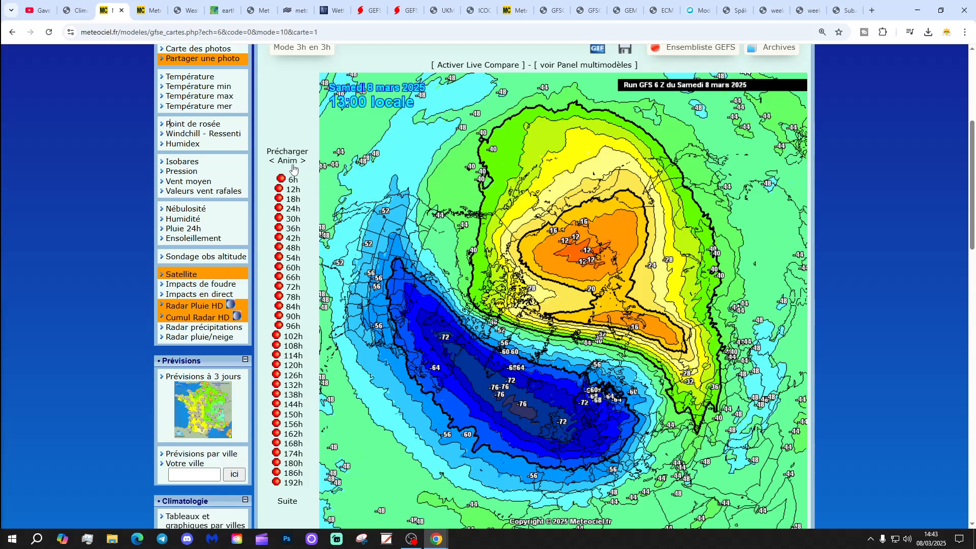
Step the GFS 10 hPa chart through 10 and 13 March to Sunday 16 March.
{"action": "left_click", "coordinate": [293, 257]}
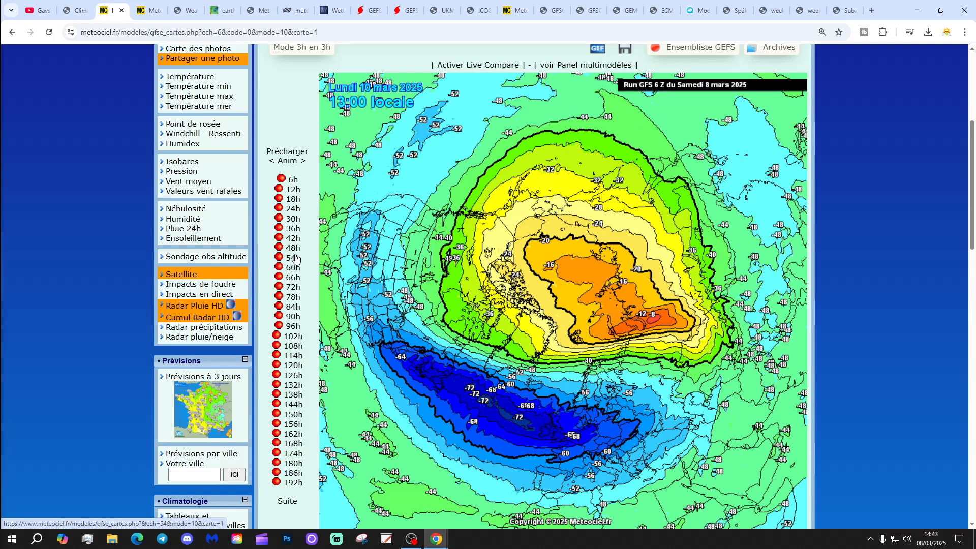
{"action": "left_click", "coordinate": [293, 306]}
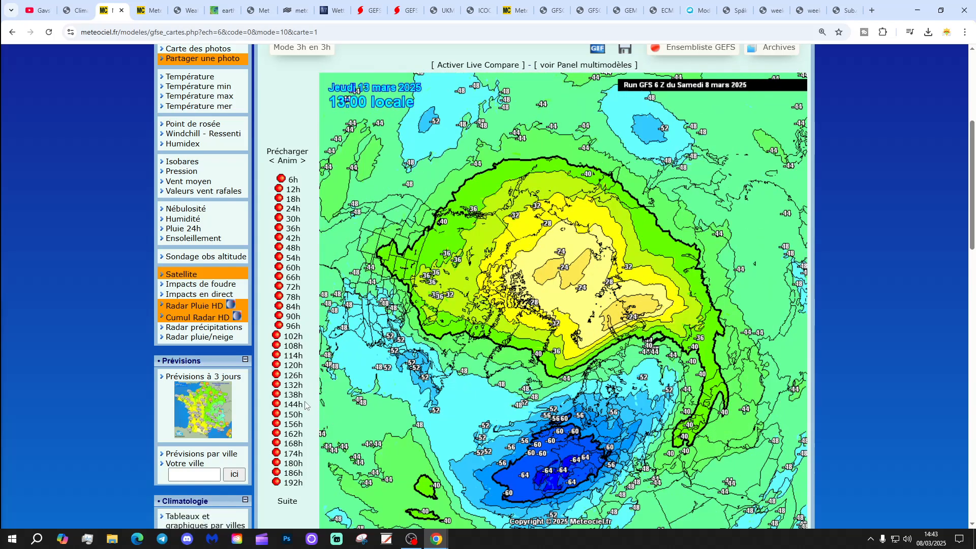
{"action": "left_click", "coordinate": [293, 463]}
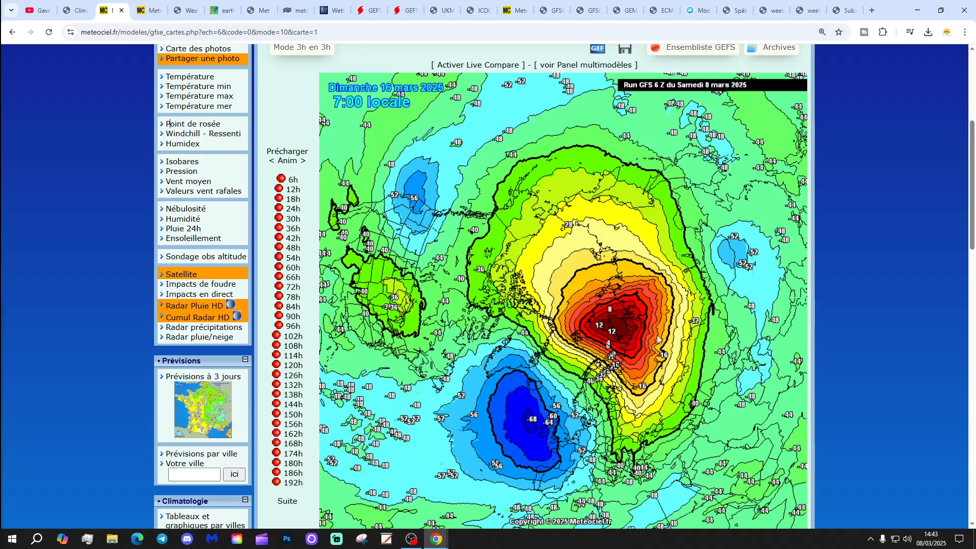
{"action": "mouse_move", "coordinate": [150, 8]}
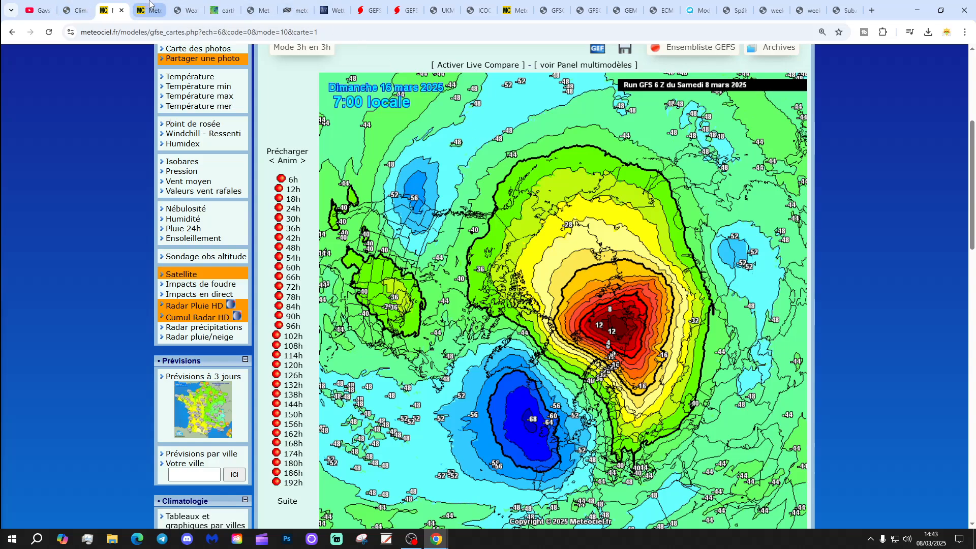
Load hours beyond 192h and view 19 then 24 March, ending on the weatheriscool tab.
{"action": "left_click", "coordinate": [287, 500]}
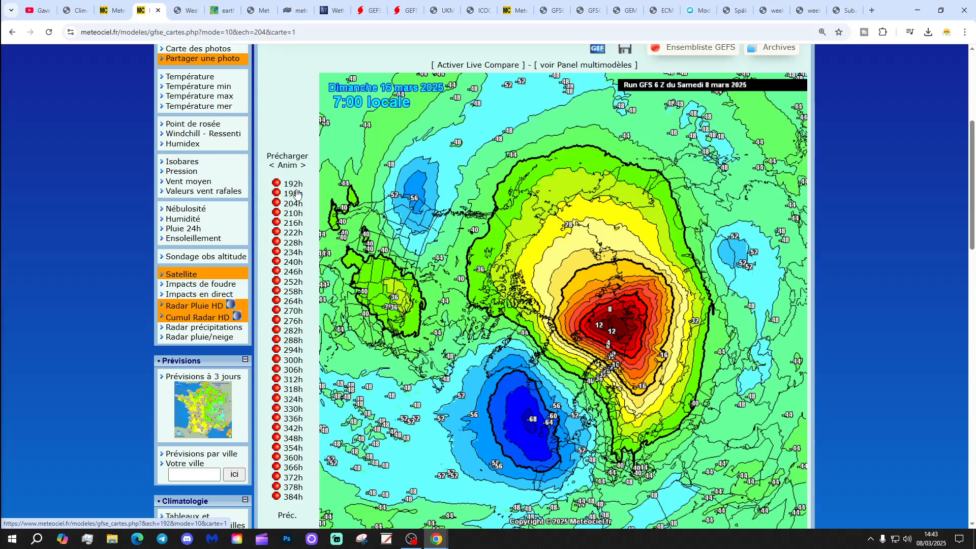
{"action": "left_click", "coordinate": [292, 222]}
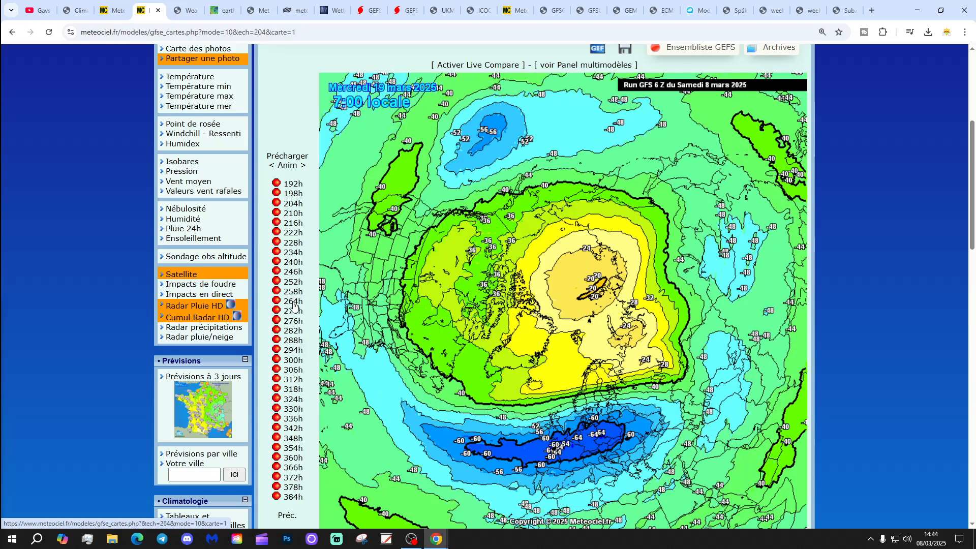
{"action": "left_click", "coordinate": [292, 418]}
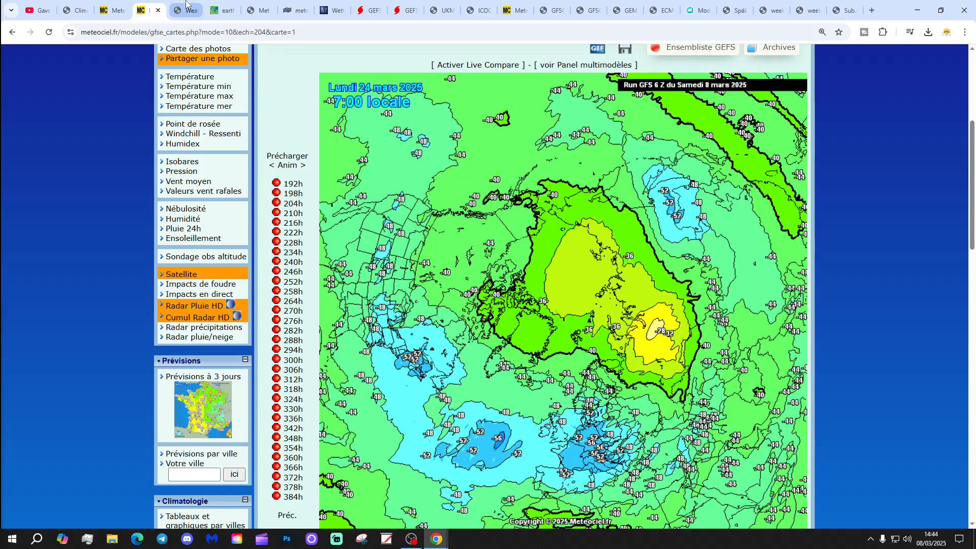
{"action": "left_click", "coordinate": [185, 10]}
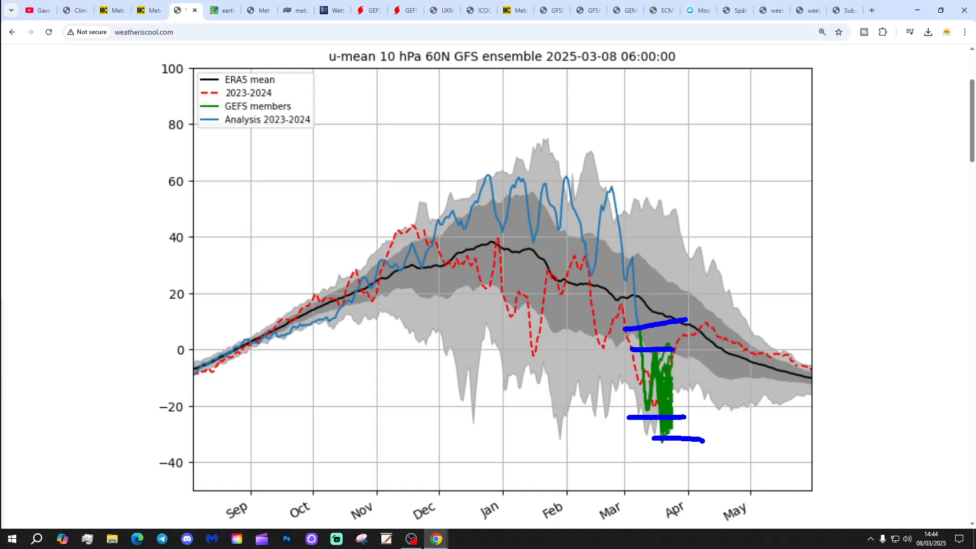
{"action": "mouse_move", "coordinate": [702, 443]}
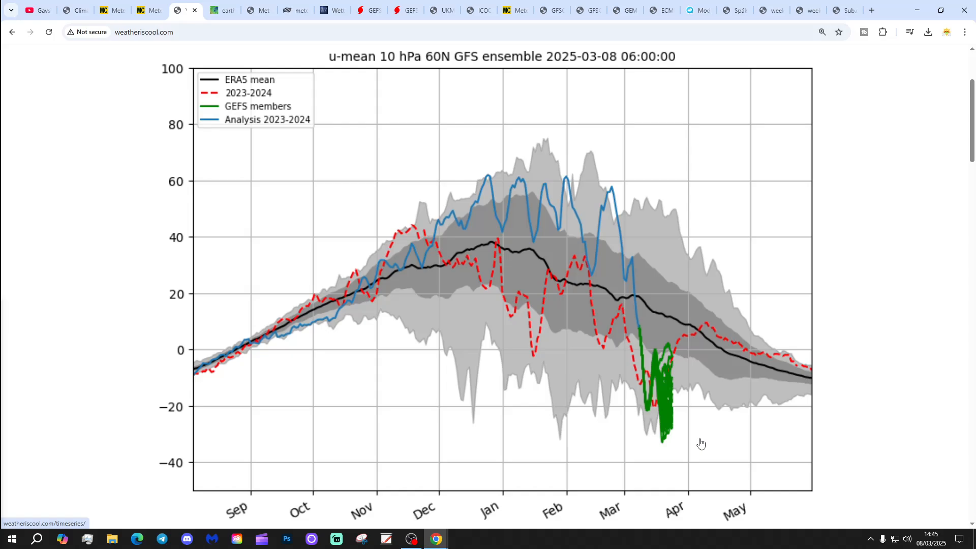
{"action": "mouse_move", "coordinate": [72, 106]}
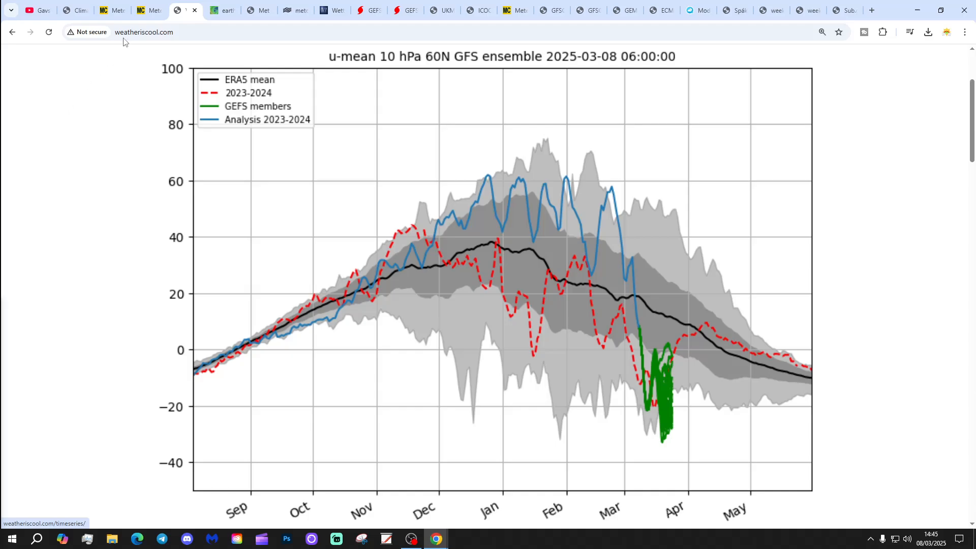
Leave the 10 hPa 60N zonal-wind ensemble plot for the earth.nullschool wind map.
{"action": "left_click", "coordinate": [215, 10]}
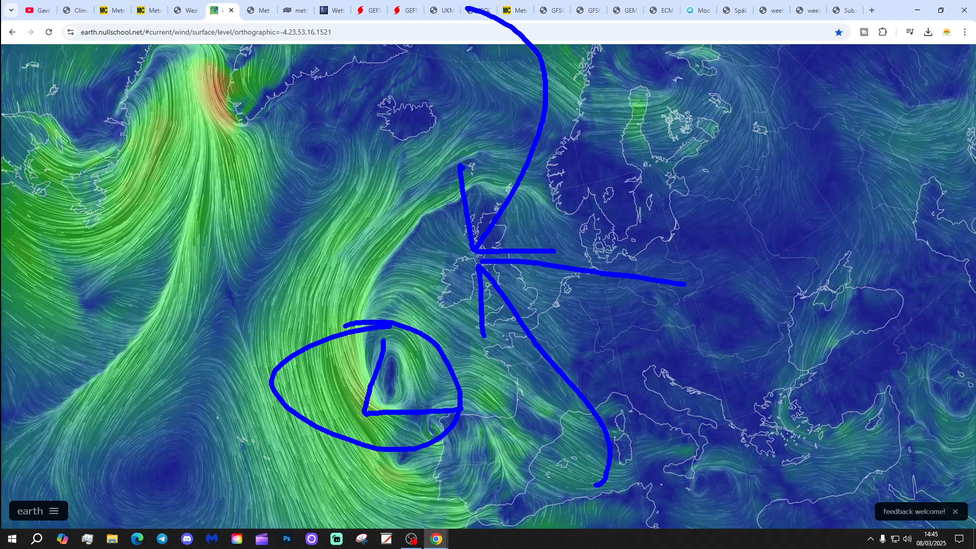
{"action": "mouse_move", "coordinate": [460, 168]}
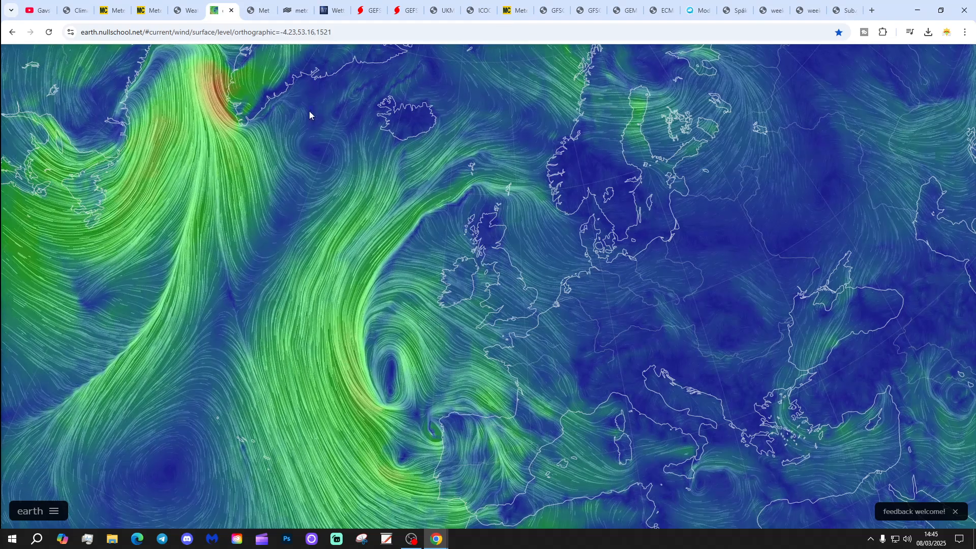
Leave the surface wind map for the Met Office Hadley Centre CET page.
{"action": "left_click", "coordinate": [257, 10]}
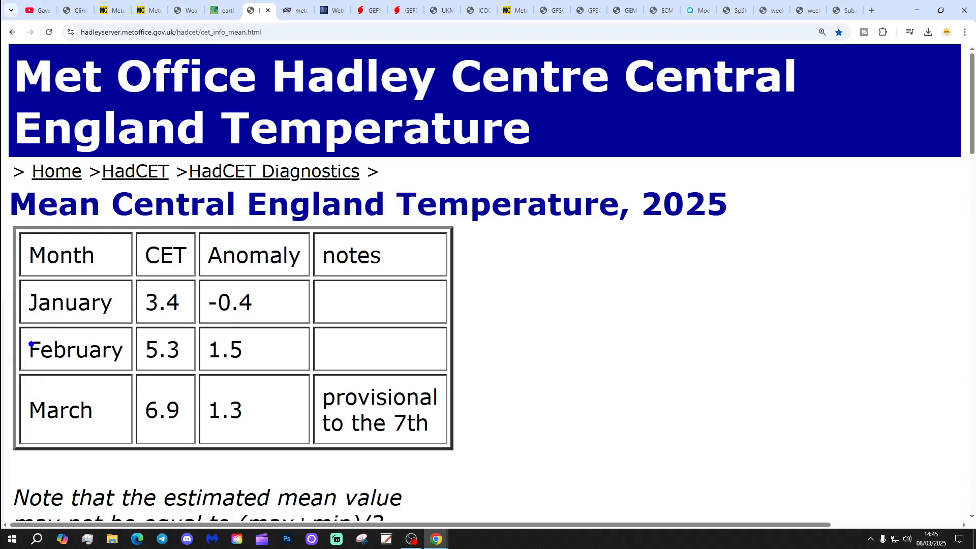
{"action": "mouse_move", "coordinate": [26, 383]}
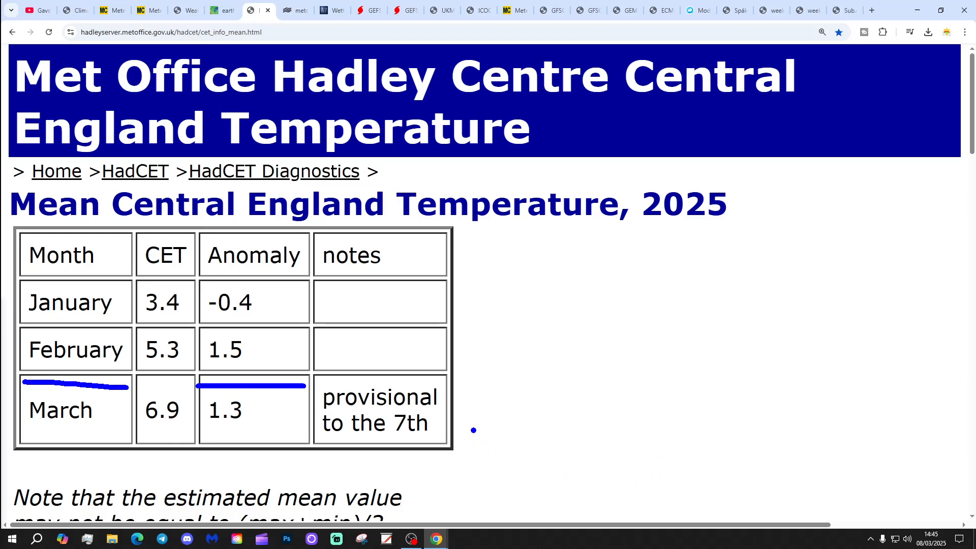
Underline the March 2025 row of 6.9 and the provisional-to-the-7th note.
{"action": "left_click_drag", "start_coordinate": [383, 402], "coordinate": [560, 402]}
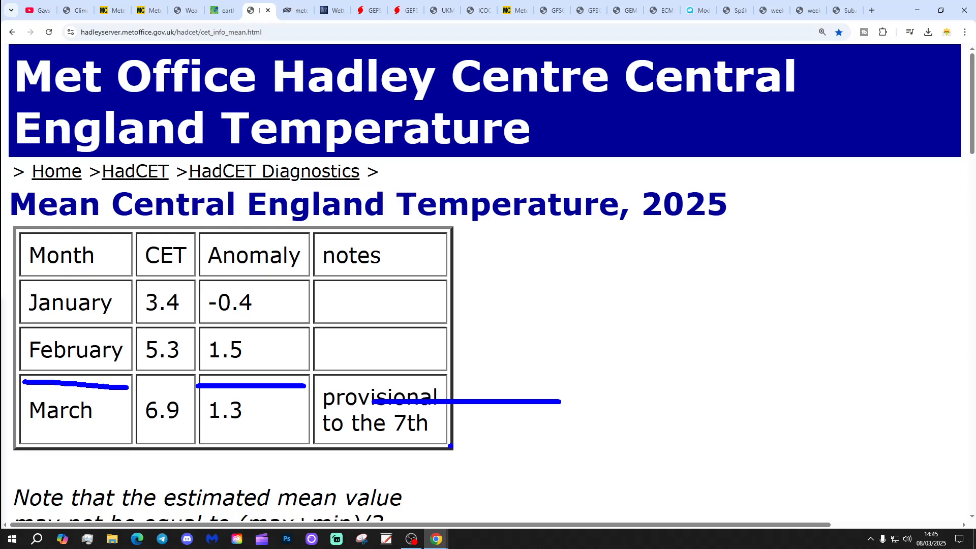
{"action": "left_click_drag", "start_coordinate": [372, 443], "coordinate": [716, 443]}
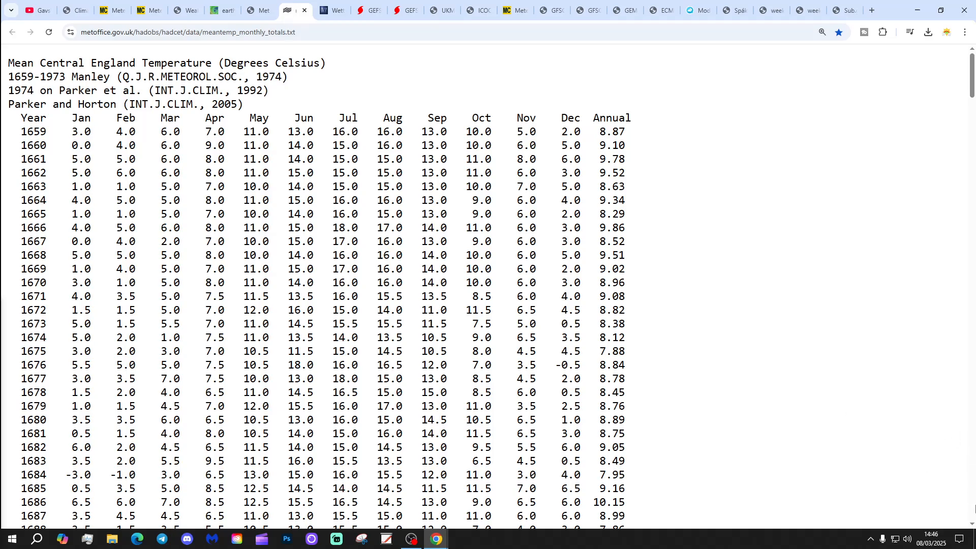
Scroll to recent years and underline March 1999 (7.3), 2001, 2011 and the 2025 row.
{"action": "scroll", "scroll_direction": "down", "scroll_amount": 3}
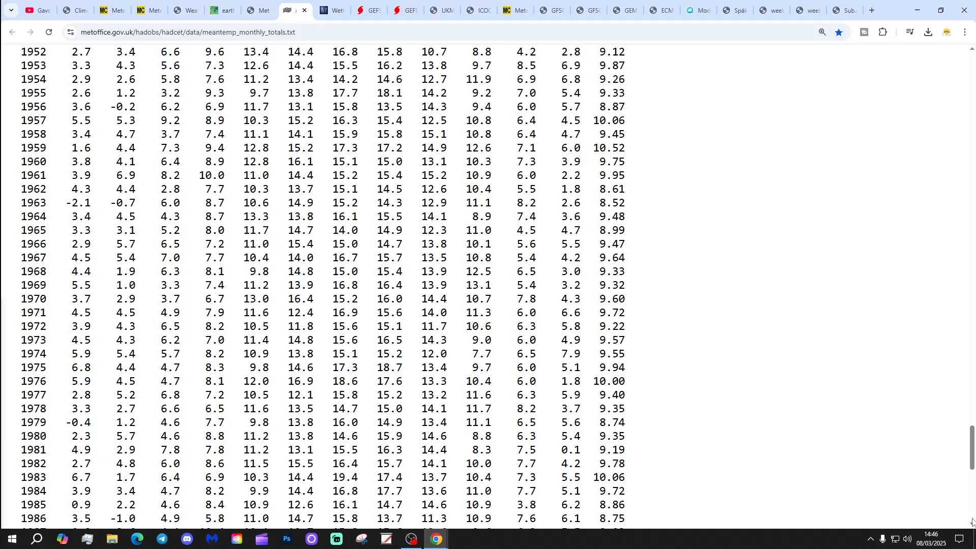
{"action": "scroll", "scroll_direction": "down", "scroll_amount": 3}
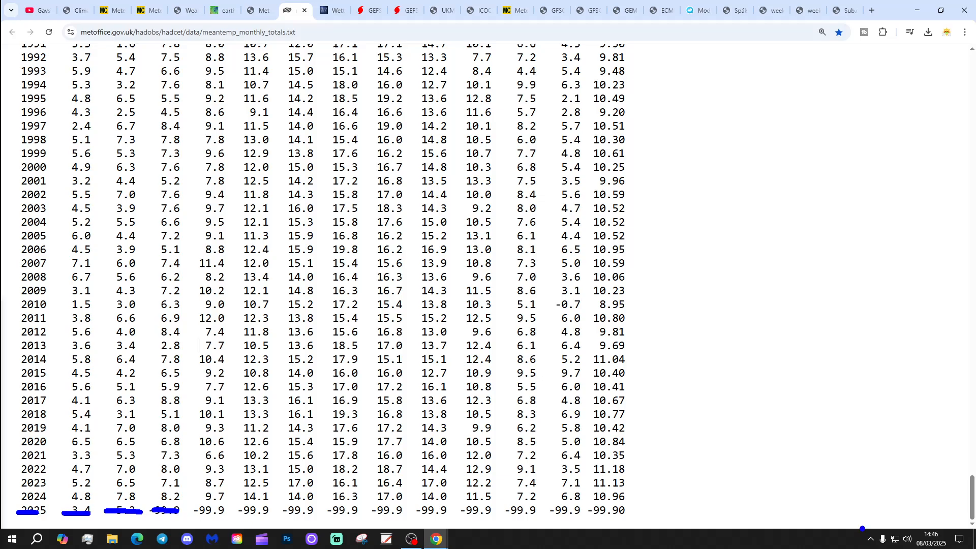
{"action": "mouse_move", "coordinate": [677, 515]}
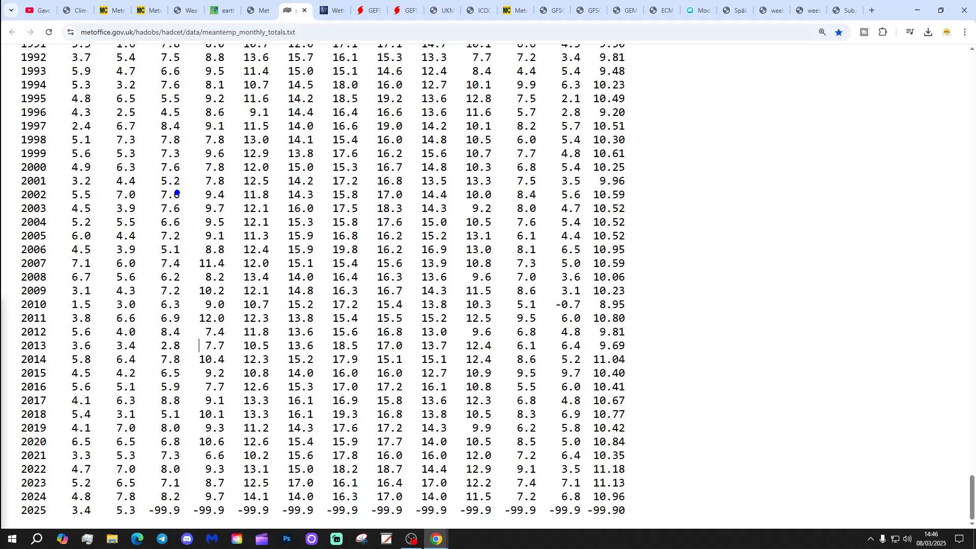
{"action": "left_click_drag", "start_coordinate": [149, 162], "coordinate": [203, 165]}
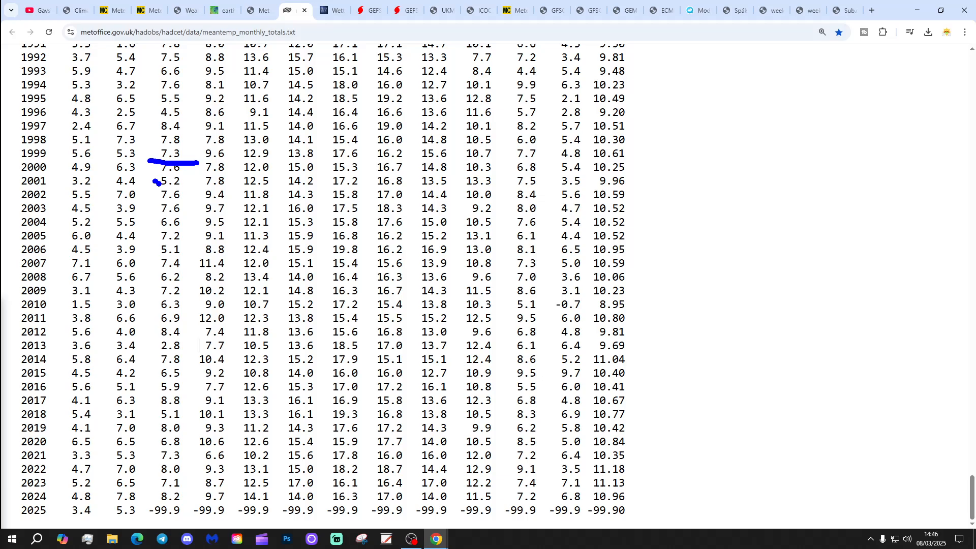
{"action": "left_click_drag", "start_coordinate": [156, 181], "coordinate": [190, 181]}
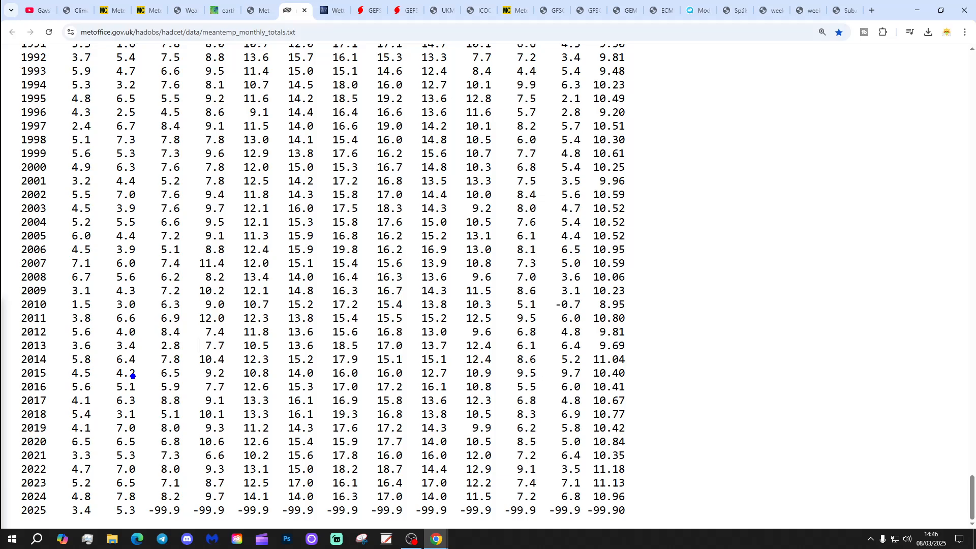
{"action": "mouse_move", "coordinate": [181, 314]}
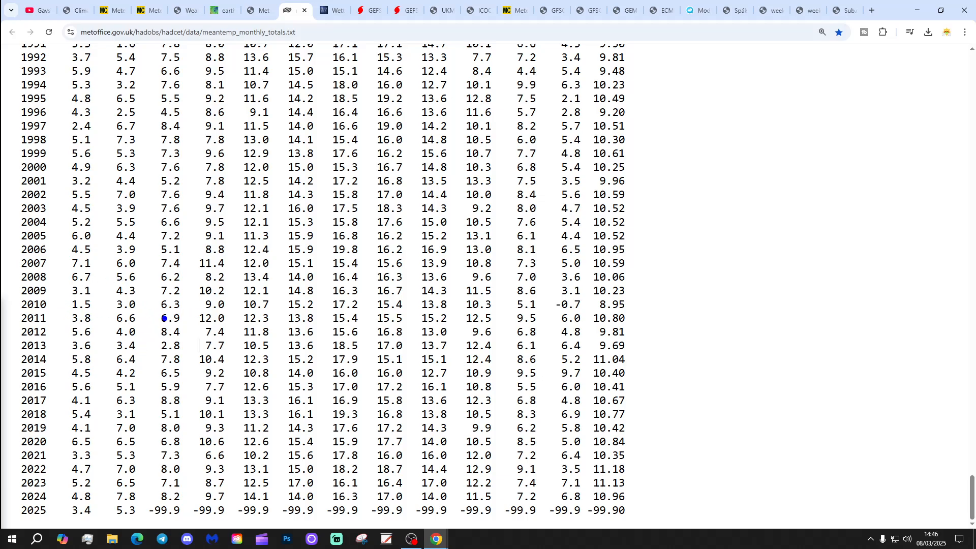
{"action": "left_click_drag", "start_coordinate": [155, 346], "coordinate": [196, 346]}
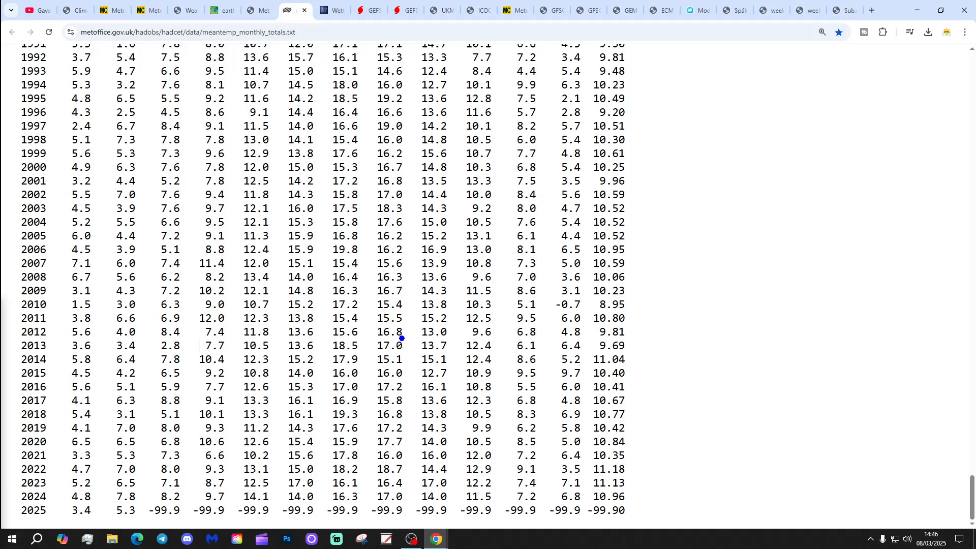
{"action": "mouse_move", "coordinate": [23, 115]}
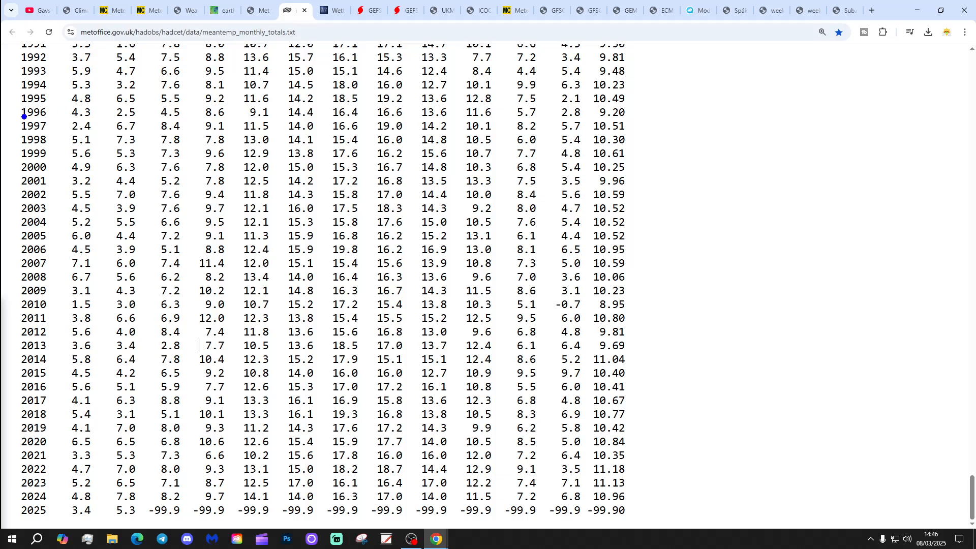
{"action": "left_click_drag", "start_coordinate": [25, 112], "coordinate": [211, 112]}
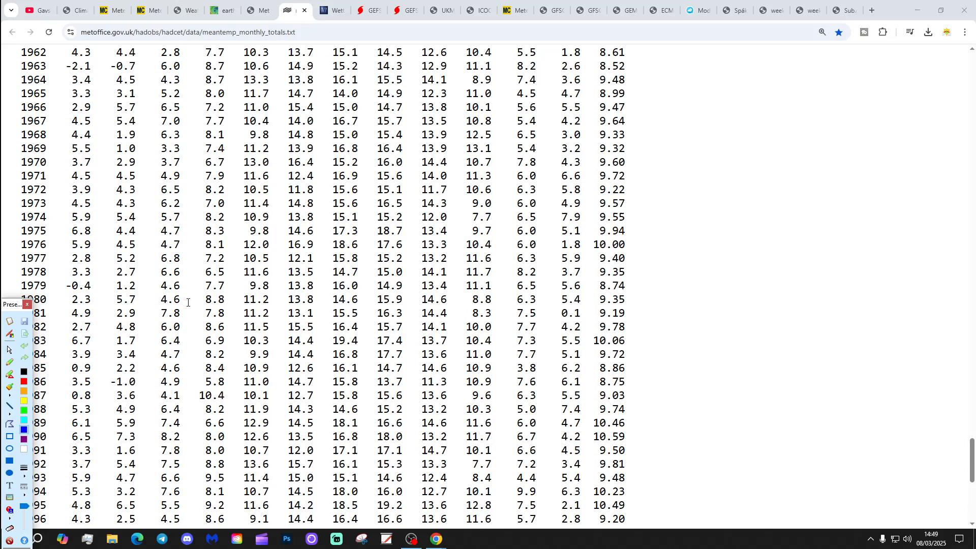
Scroll back through the 1880s record and down to the 1950s–80s, marking the 1962 December value.
{"action": "scroll", "scroll_direction": "up", "scroll_amount": 3}
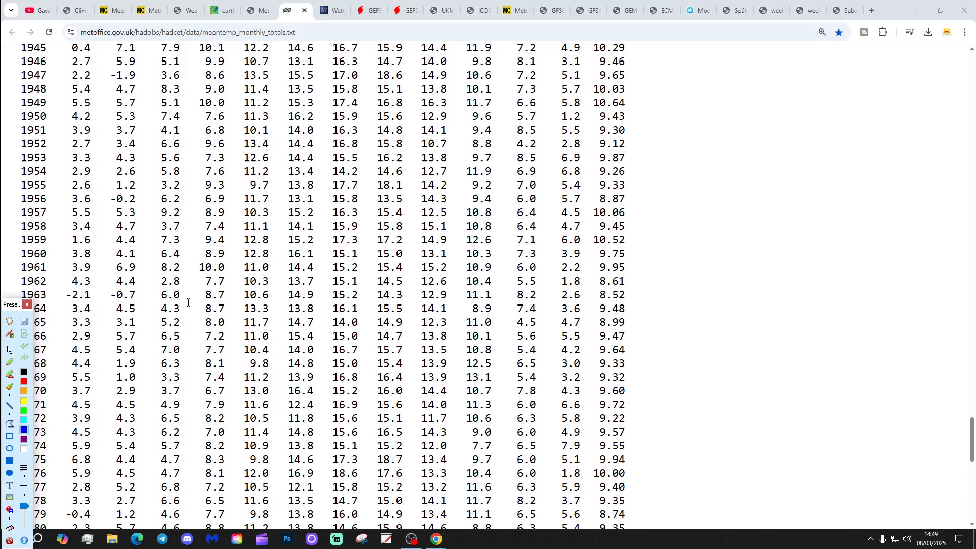
{"action": "scroll", "scroll_direction": "down", "scroll_amount": 3}
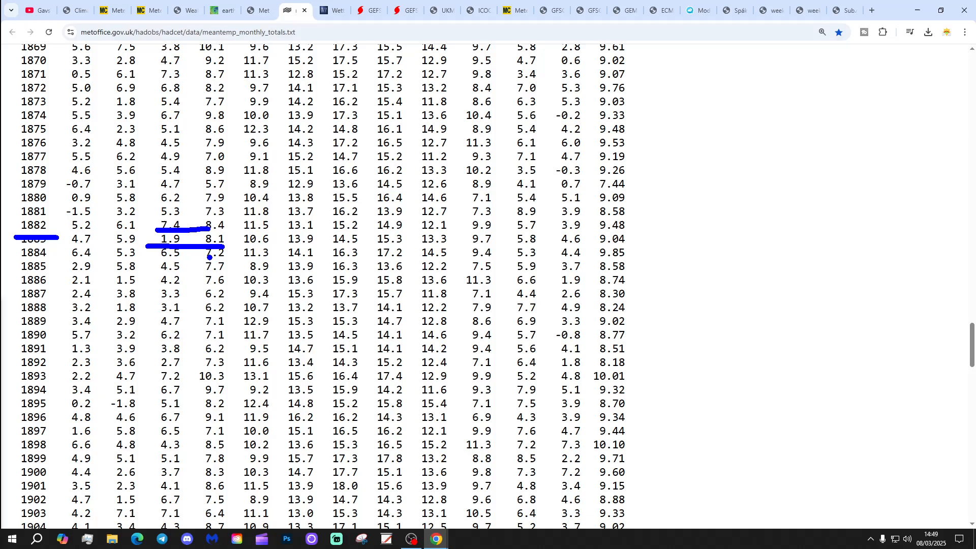
{"action": "mouse_move", "coordinate": [208, 259]}
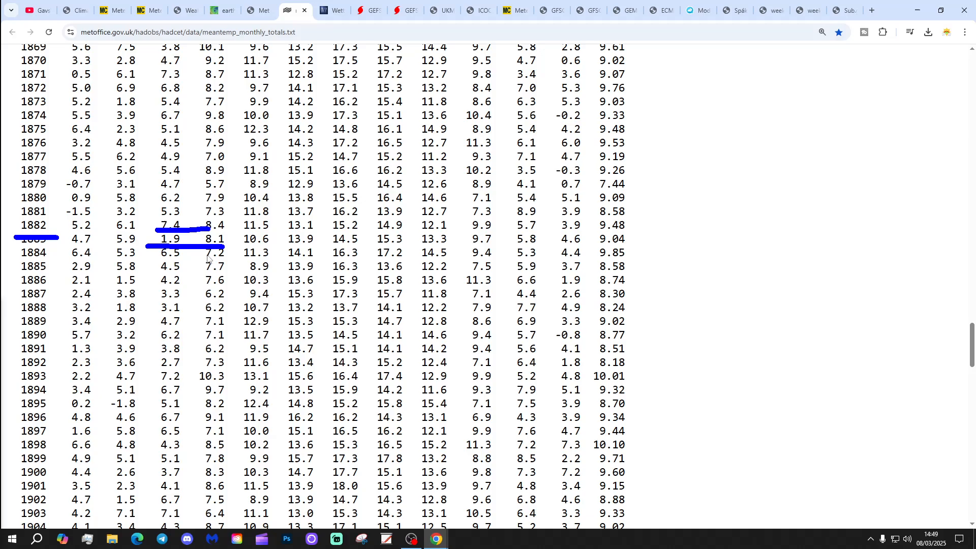
{"action": "scroll", "scroll_direction": "down", "scroll_amount": 3}
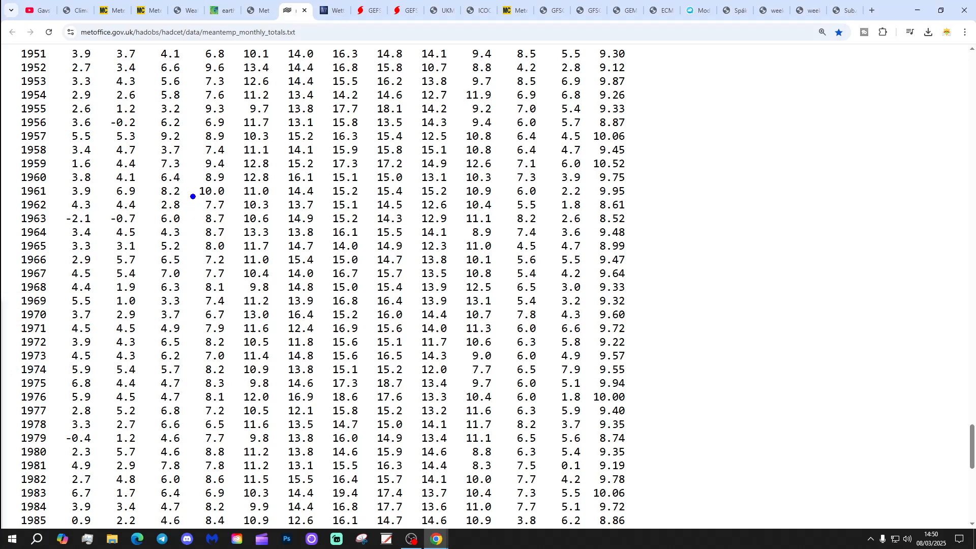
{"action": "mouse_move", "coordinate": [156, 196]}
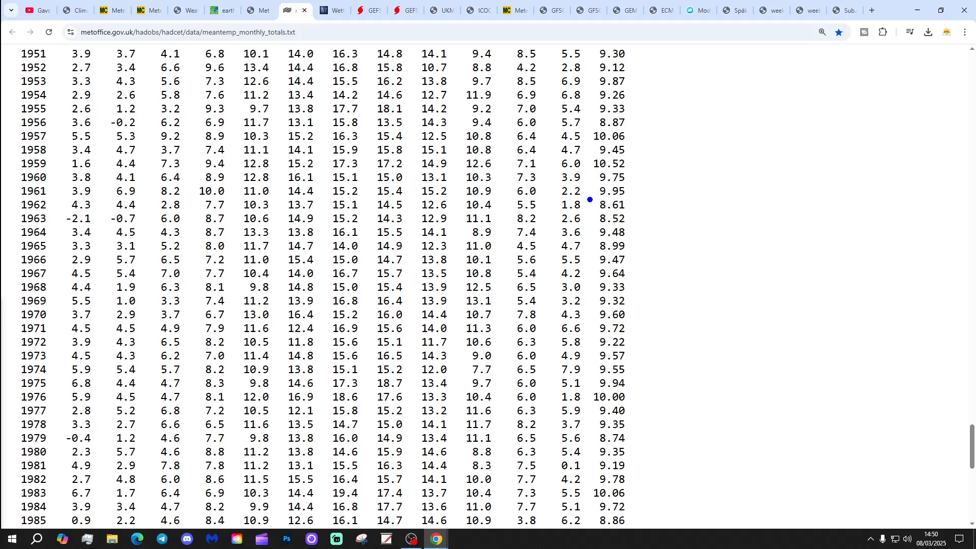
{"action": "left_click_drag", "start_coordinate": [589, 199], "coordinate": [696, 216]}
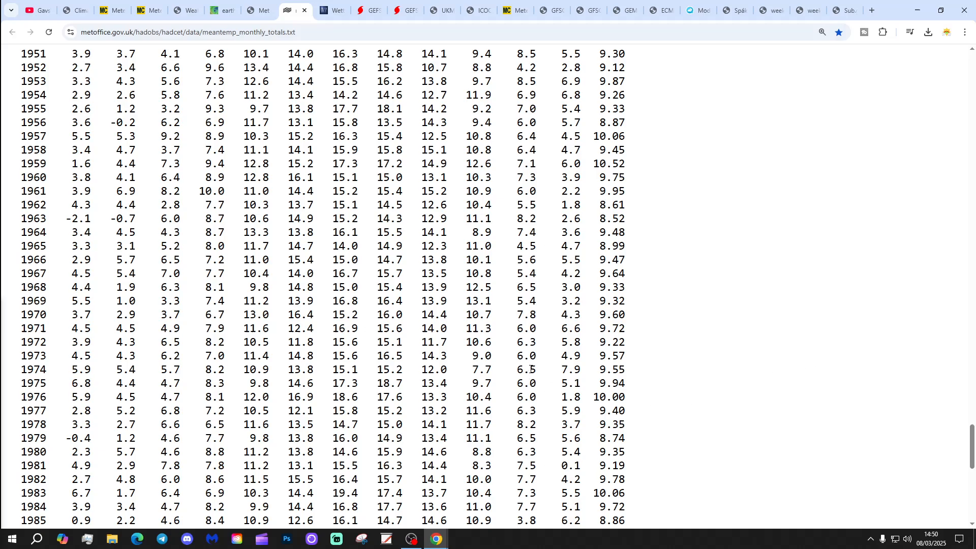
Scroll down to 1992–2025, then move to the Wetterzentrale ensemble charts.
{"action": "scroll", "scroll_direction": "down", "scroll_amount": 3}
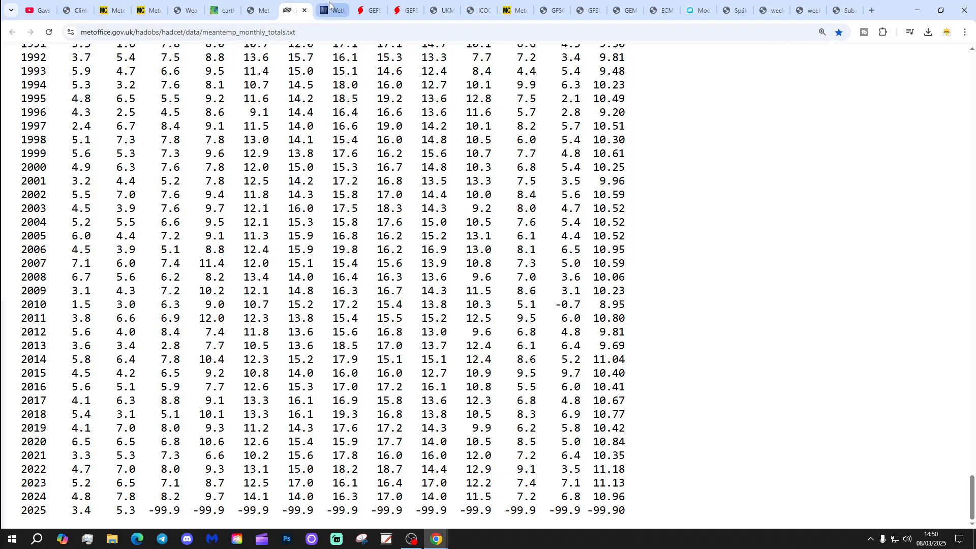
{"action": "left_click", "coordinate": [333, 10]}
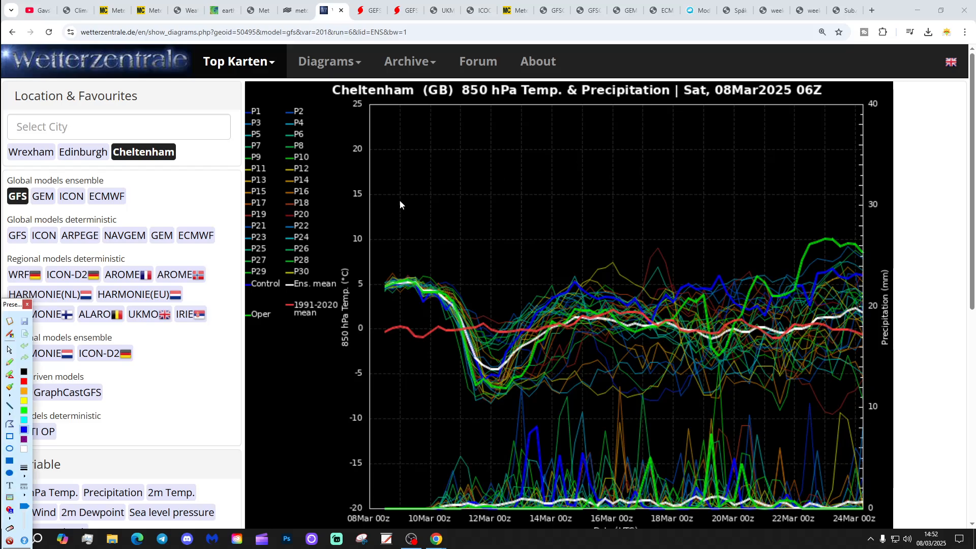
{"action": "mouse_move", "coordinate": [171, 295]}
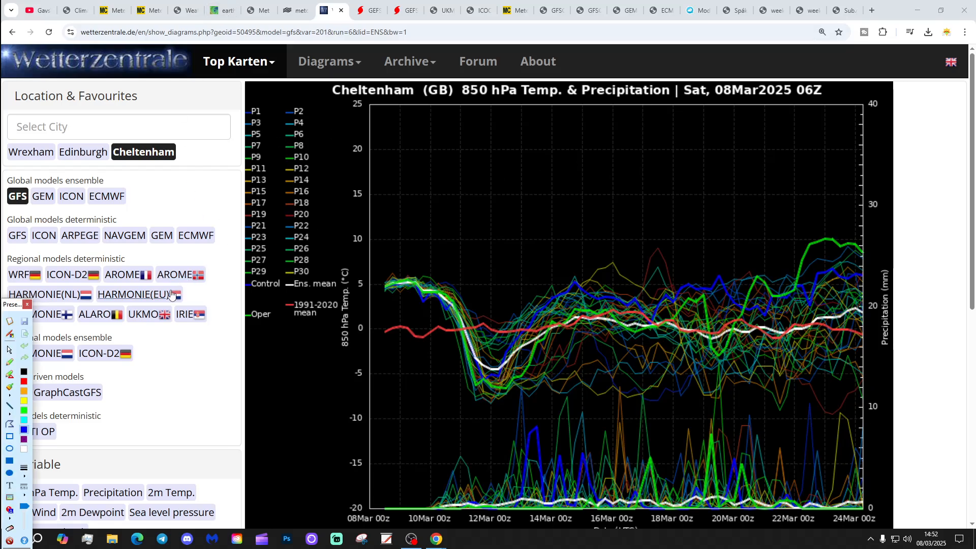
Scroll down to view the ECMWF ensemble 2m temperature plume for Cheltenham.
{"action": "scroll", "scroll_direction": "down", "scroll_amount": 3}
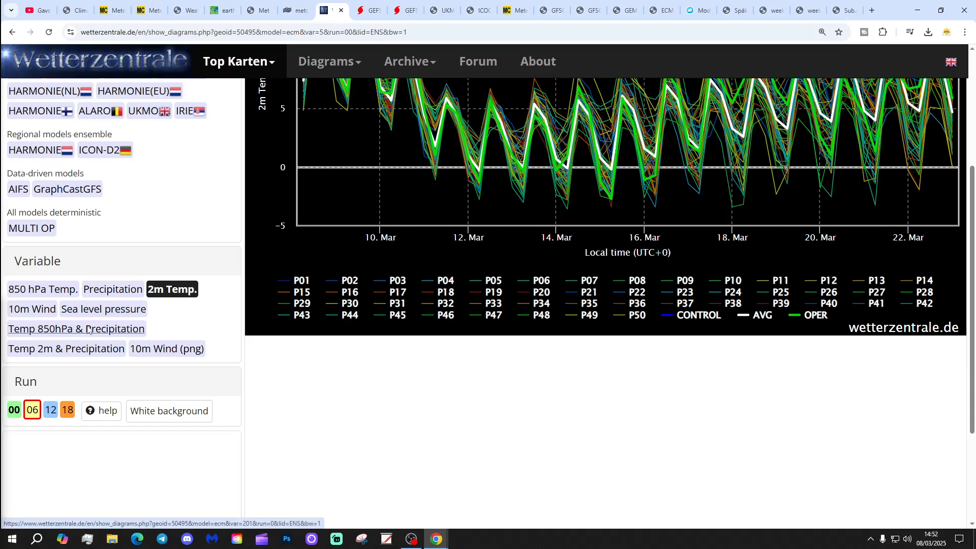
Show the ECMWF 850 hPa plume, then switch to the Tropical Tidbits GEFS anomaly tab.
{"action": "left_click", "coordinate": [76, 329]}
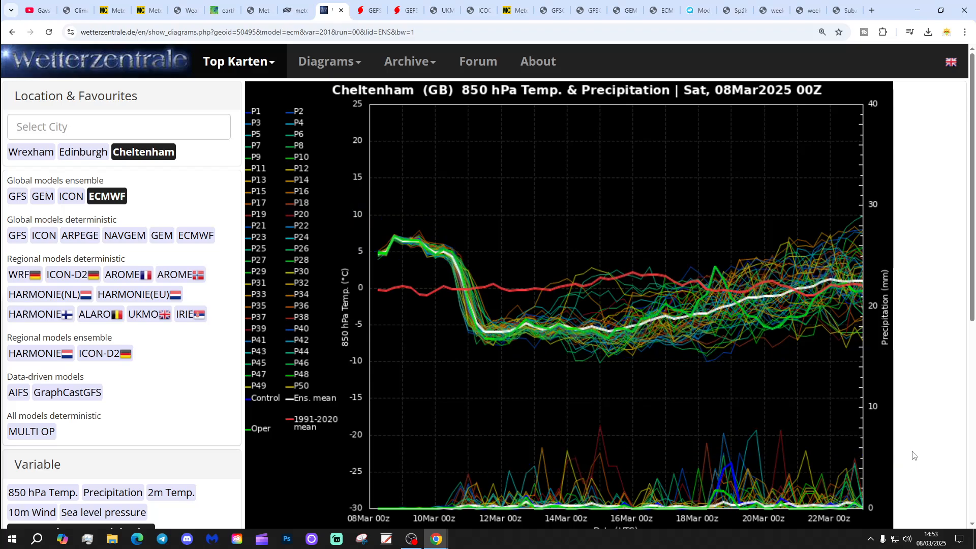
{"action": "mouse_move", "coordinate": [439, 125]}
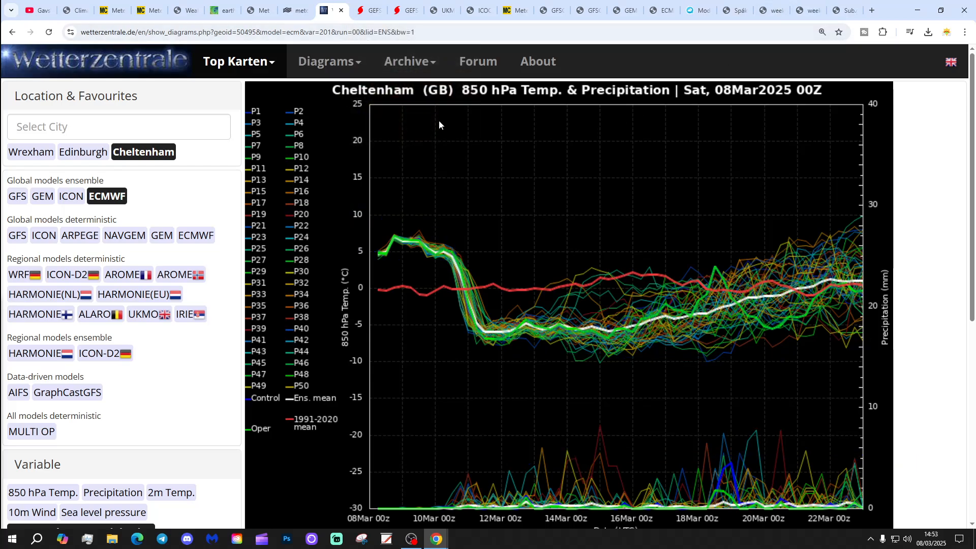
{"action": "mouse_move", "coordinate": [924, 231]}
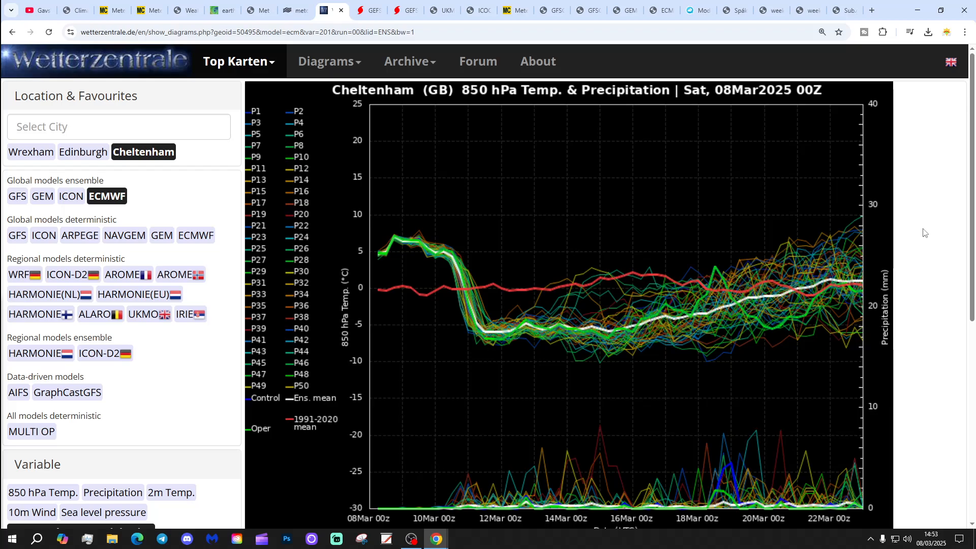
{"action": "mouse_move", "coordinate": [373, 68]}
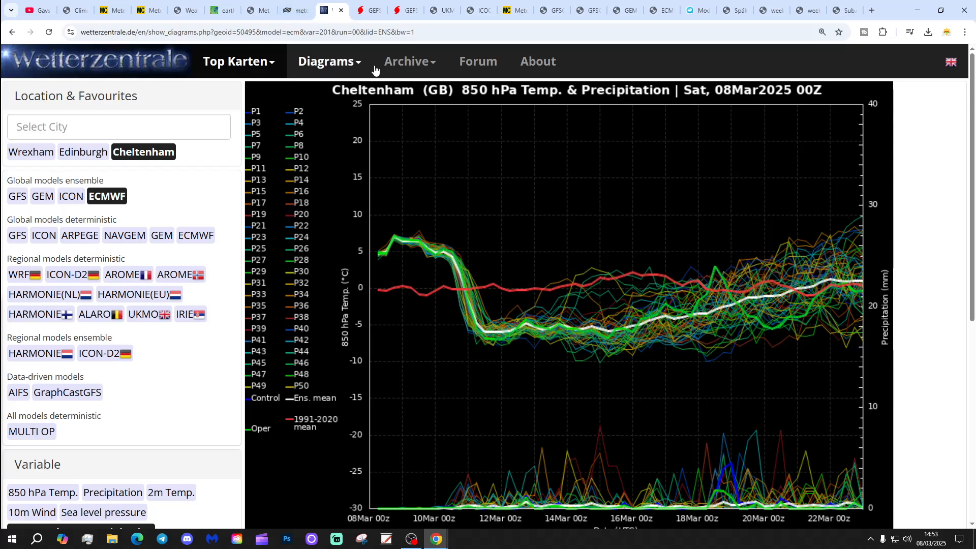
{"action": "left_click", "coordinate": [360, 10]}
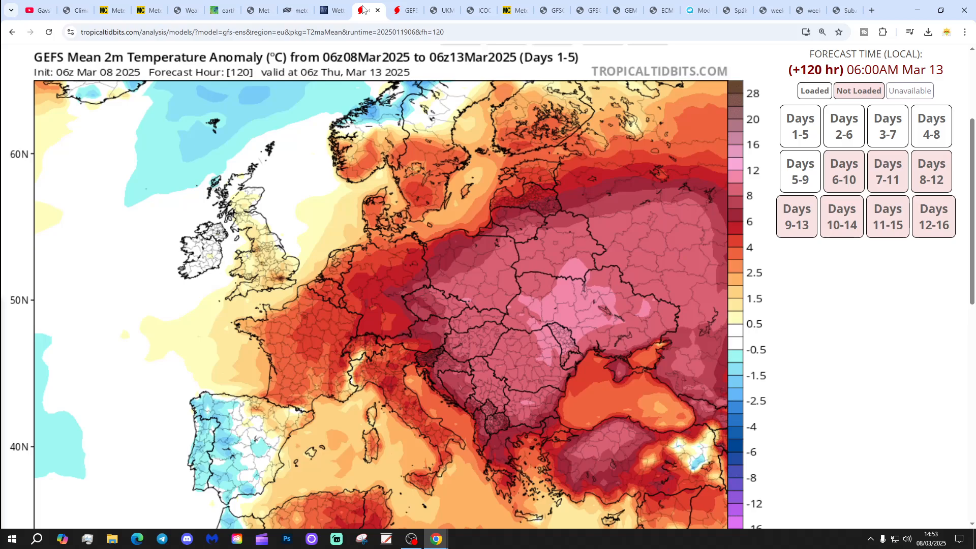
Show the GEFS accumulated precipitation anomaly map for days 10–16 over Europe.
{"action": "left_click", "coordinate": [844, 340]}
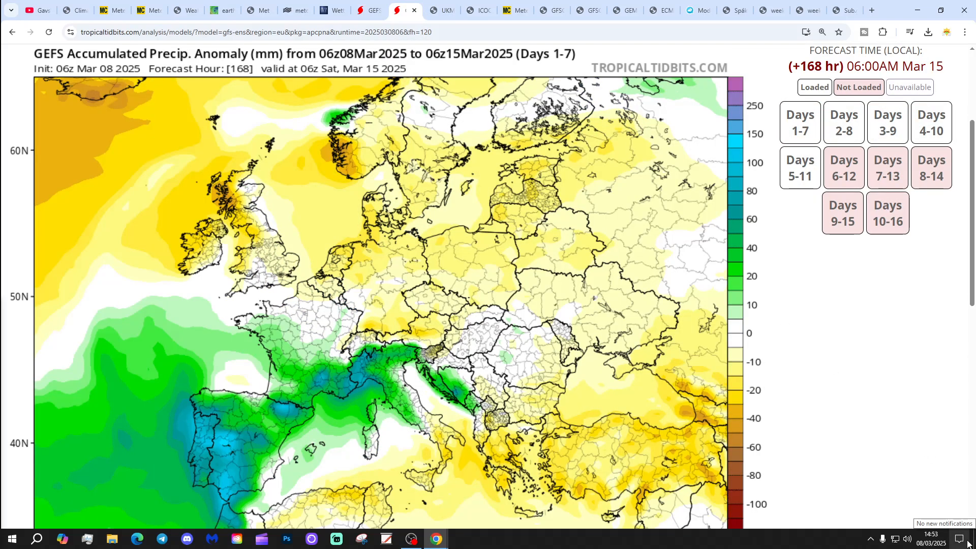
{"action": "mouse_move", "coordinate": [683, 401]}
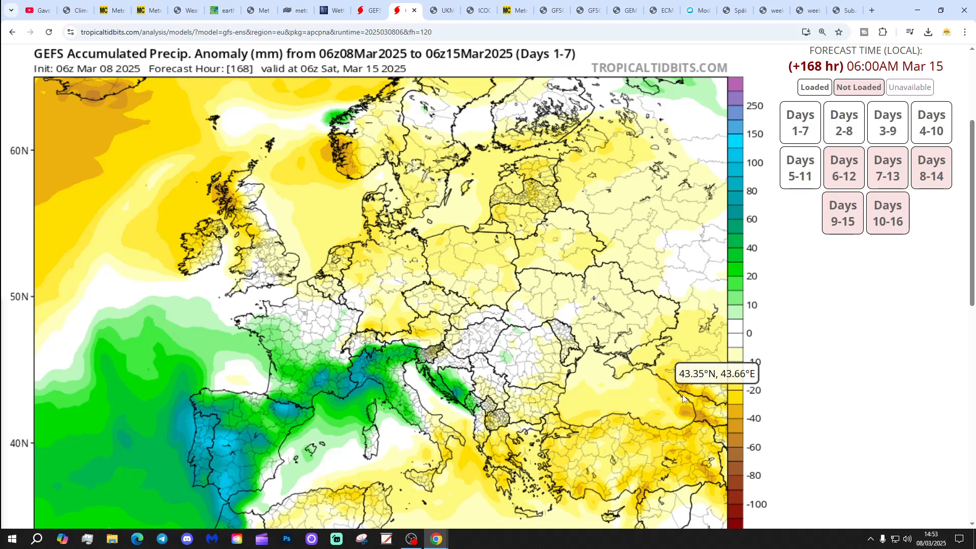
{"action": "left_click", "coordinate": [886, 383]}
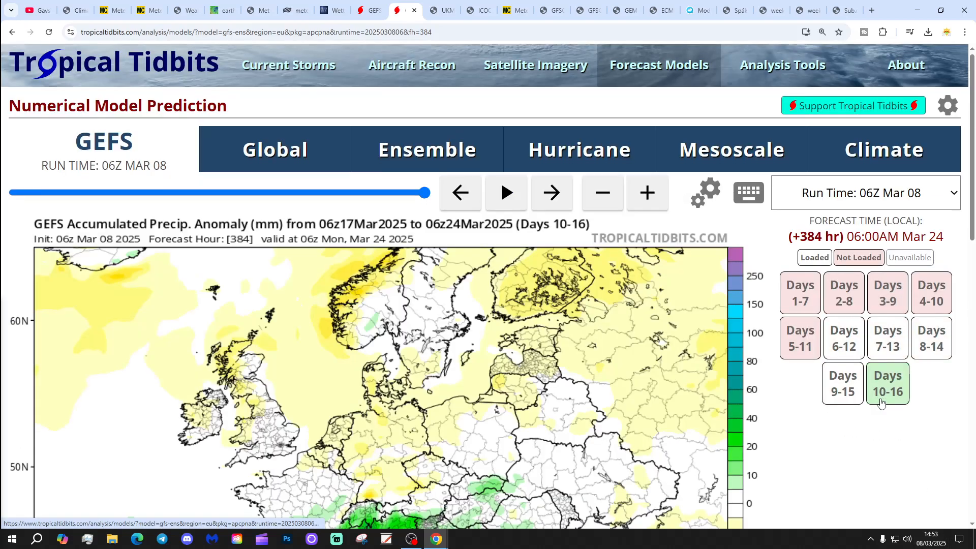
Advance the Wetterzentrale UKMO 500 hPa chart to Saturday 15 March.
{"action": "scroll", "scroll_direction": "down", "scroll_amount": 3}
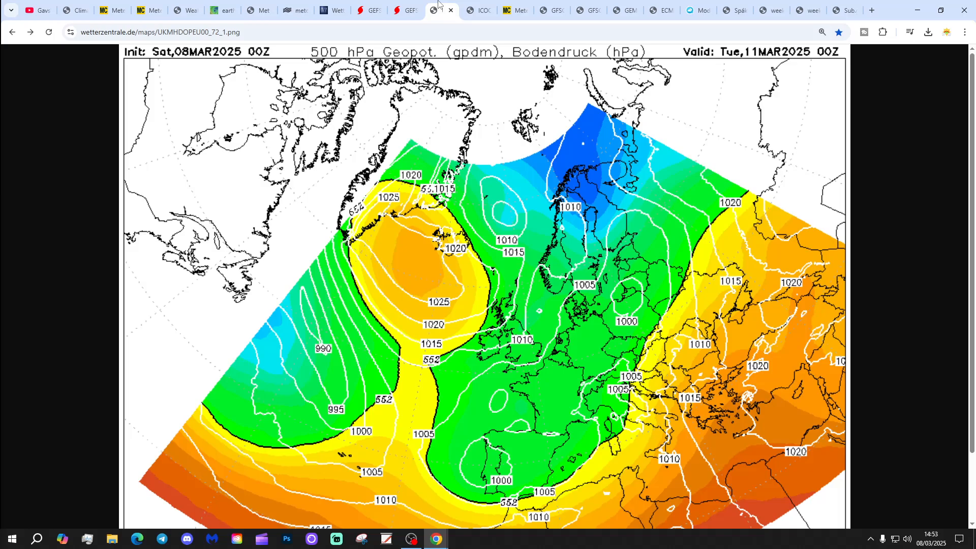
{"action": "mouse_move", "coordinate": [431, 307]}
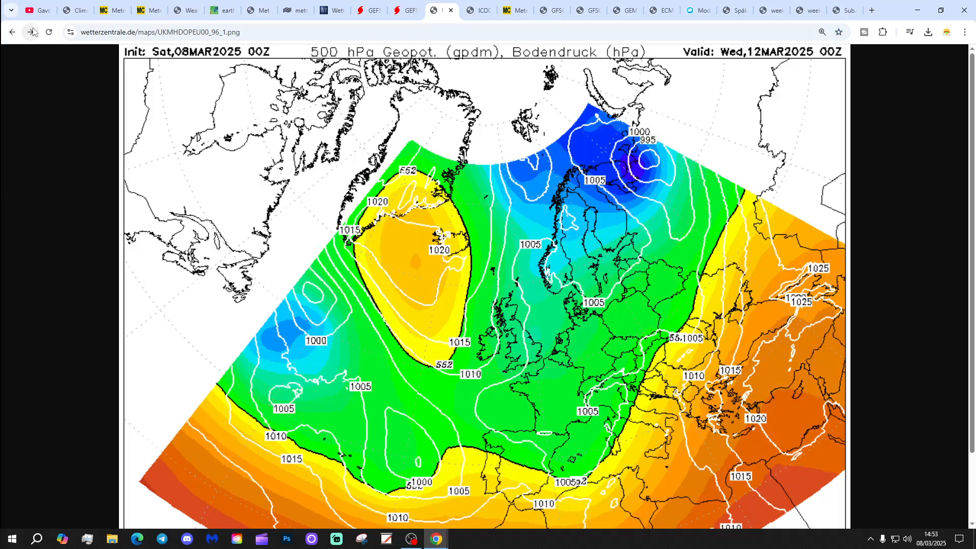
{"action": "left_click", "coordinate": [49, 32]}
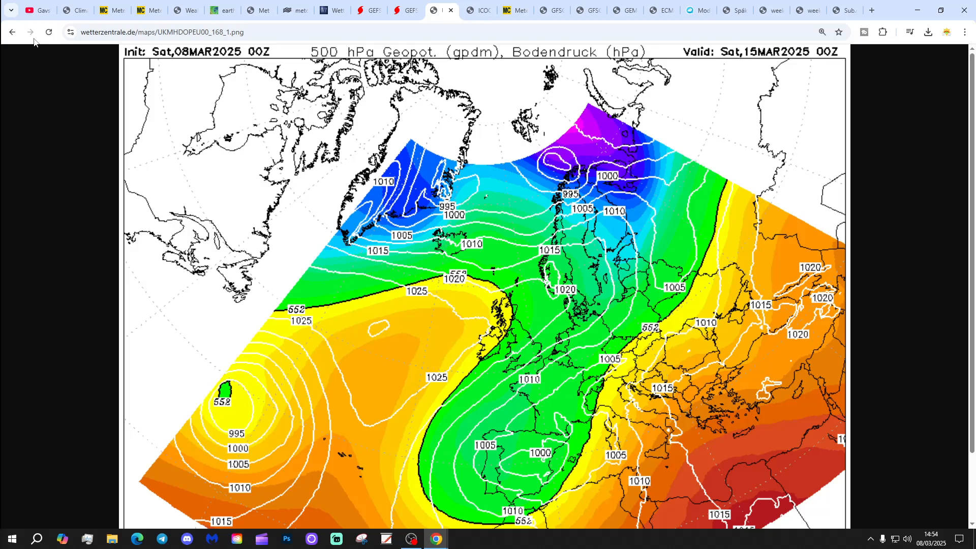
{"action": "mouse_move", "coordinate": [373, 250]}
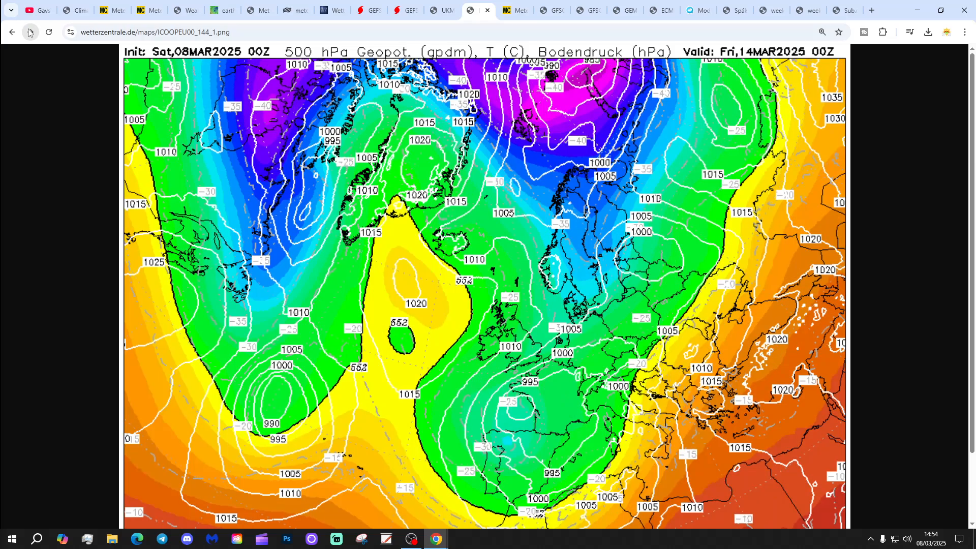
Step the ICON 500 hPa chart forward to the 180h frame, Saturday 15 March 12Z.
{"action": "left_click", "coordinate": [49, 31]}
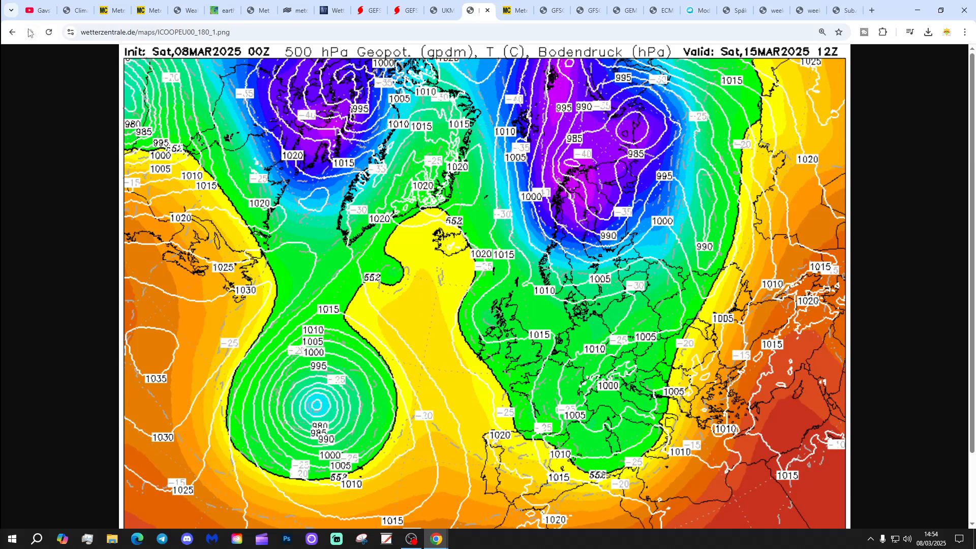
{"action": "mouse_move", "coordinate": [699, 65]}
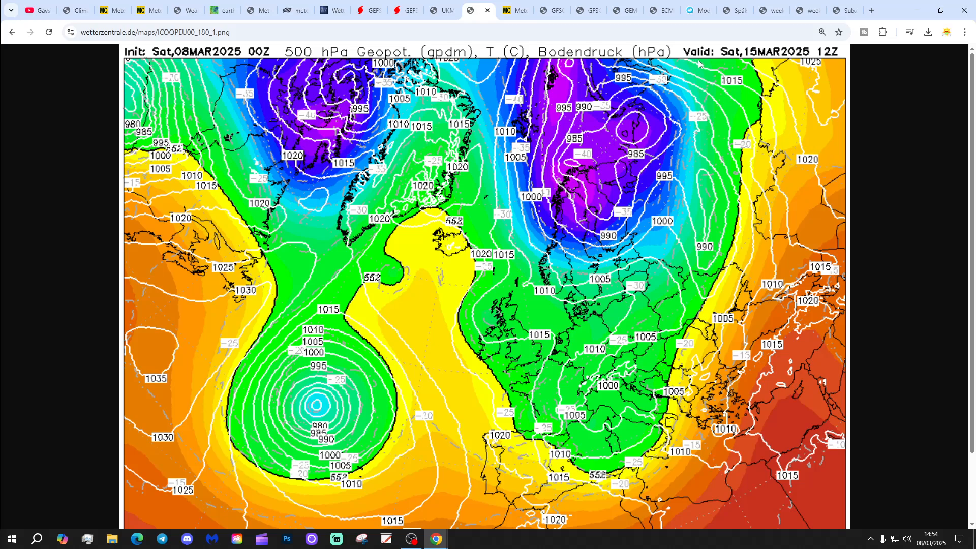
{"action": "mouse_move", "coordinate": [525, 363]}
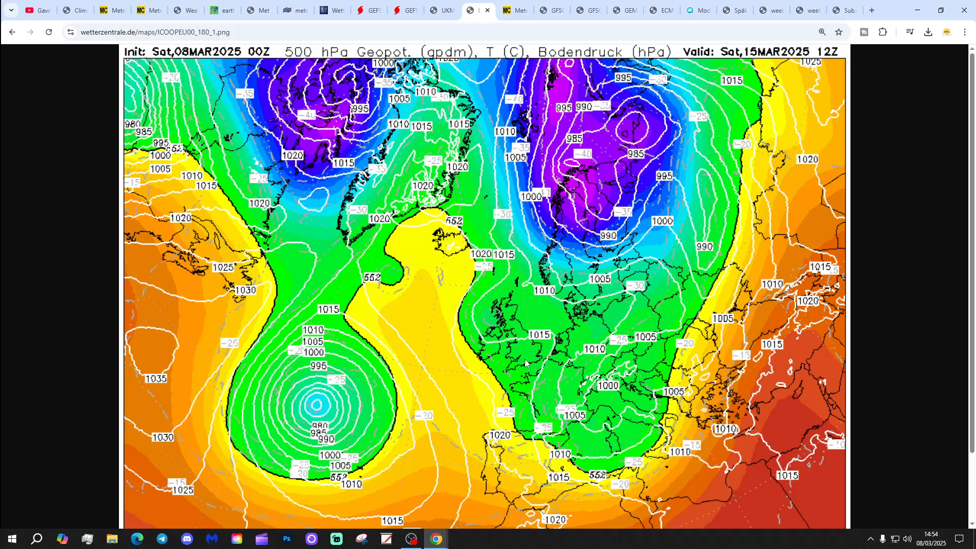
{"action": "mouse_move", "coordinate": [525, 428]}
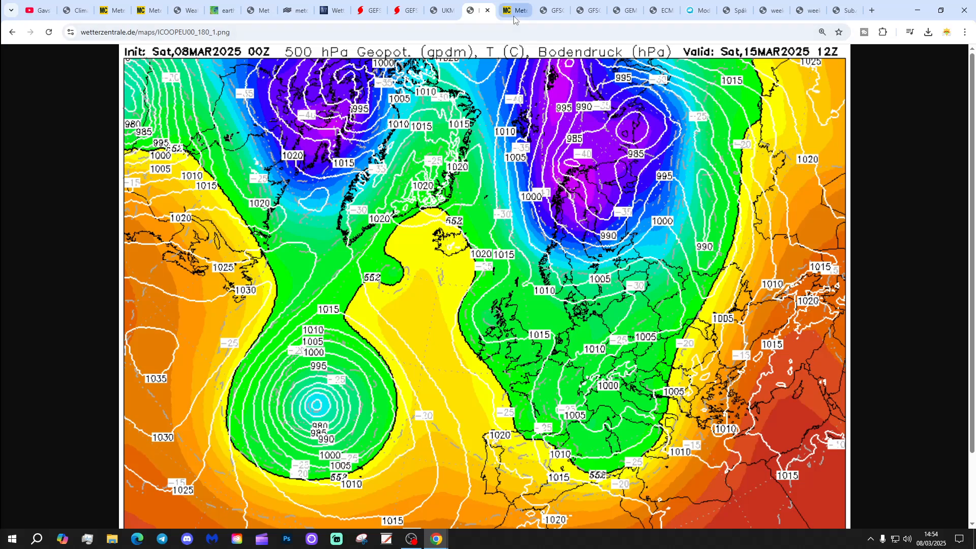
Step the Meteociel KMA 500 hPa chart through 14 and 15 March out to 20 March.
{"action": "left_click", "coordinate": [514, 10]}
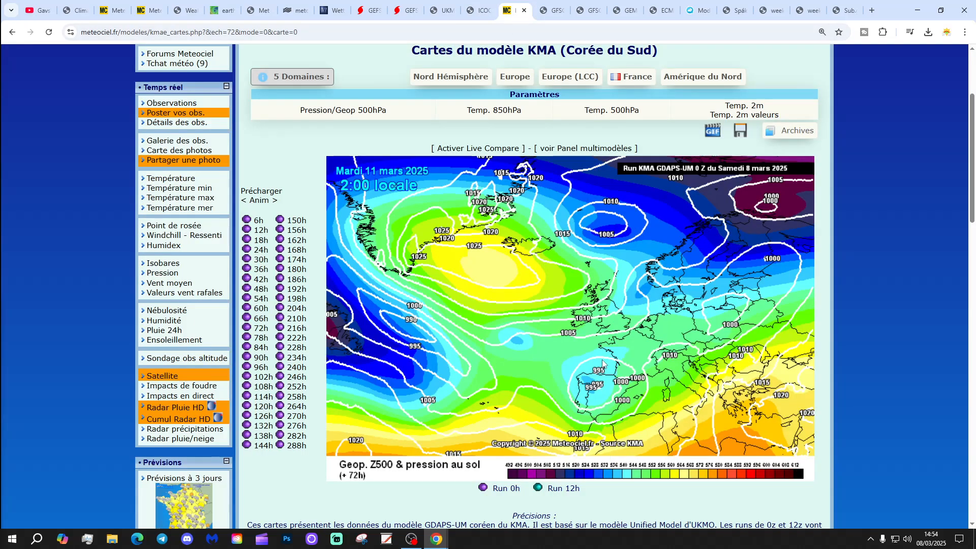
{"action": "mouse_move", "coordinate": [36, 242]}
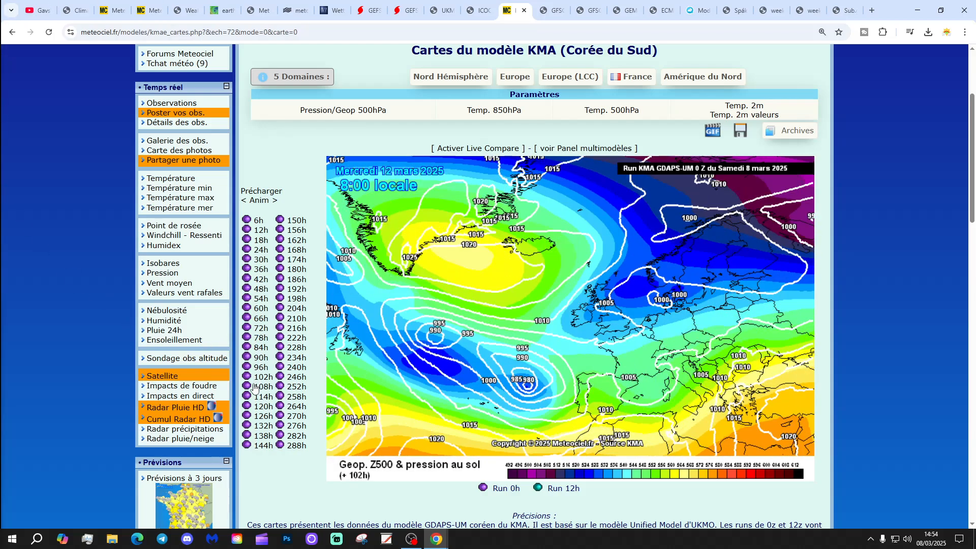
{"action": "left_click", "coordinate": [263, 444]}
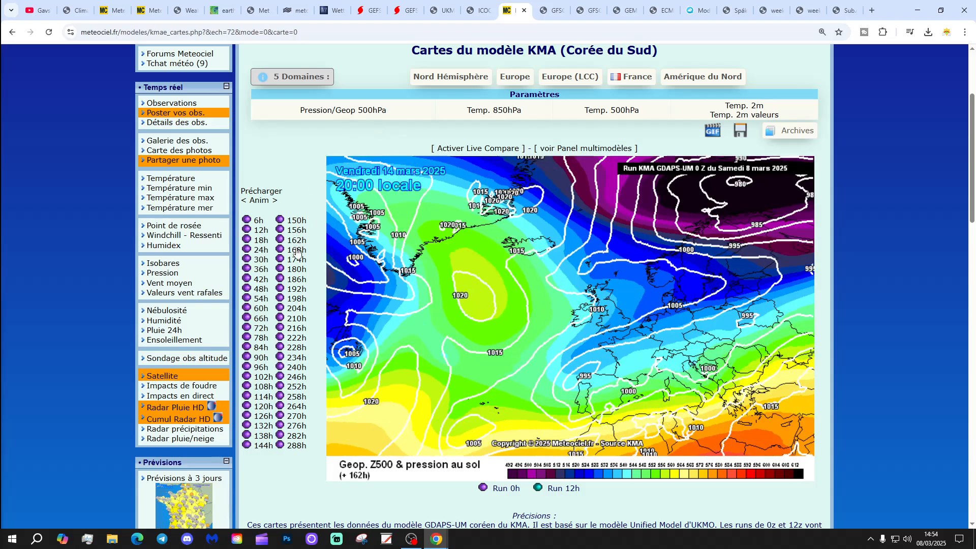
{"action": "left_click", "coordinate": [296, 251]}
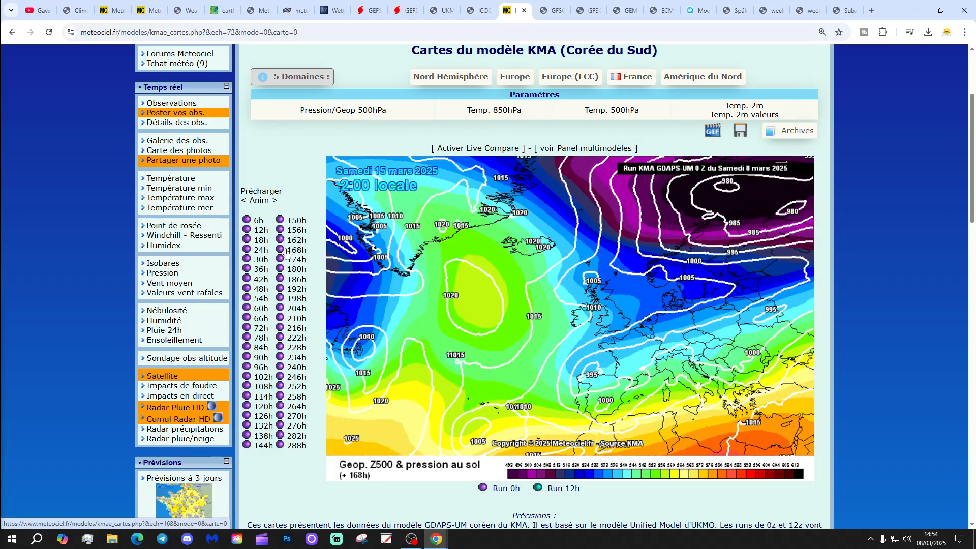
{"action": "left_click", "coordinate": [297, 279]}
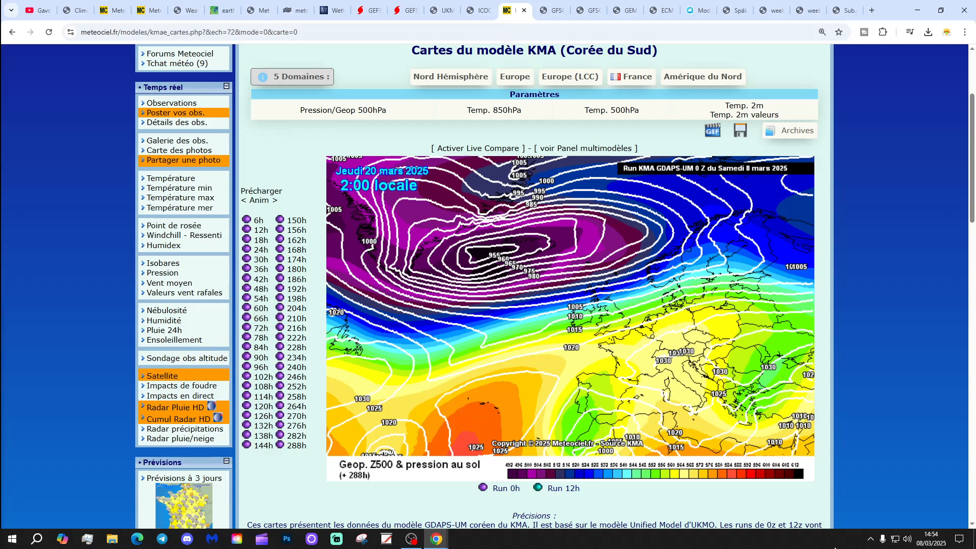
{"action": "mouse_move", "coordinate": [776, 204]}
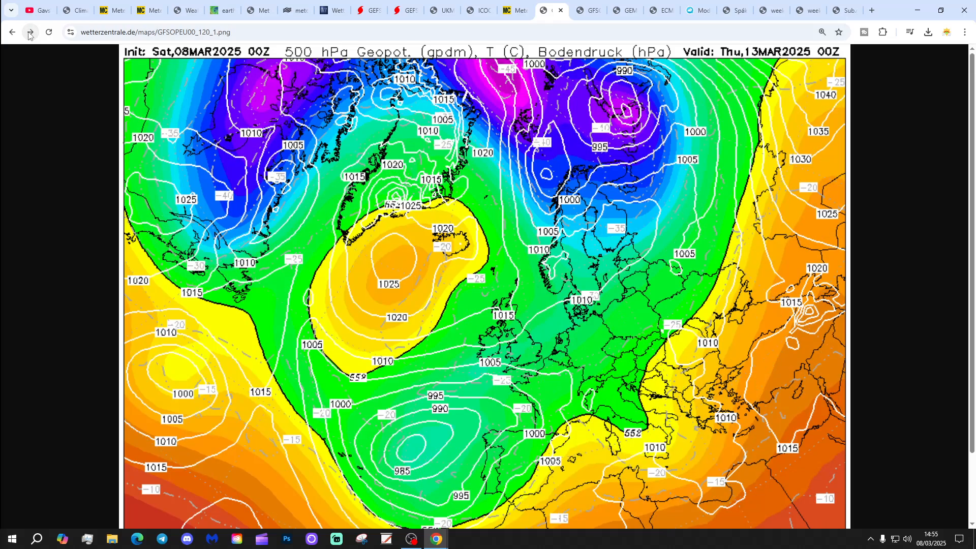
Advance the 00Z GFS 500 hPa chart through 15, 16, 17, 20 and 22 March, then onto the 06Z run.
{"action": "left_click", "coordinate": [28, 31]}
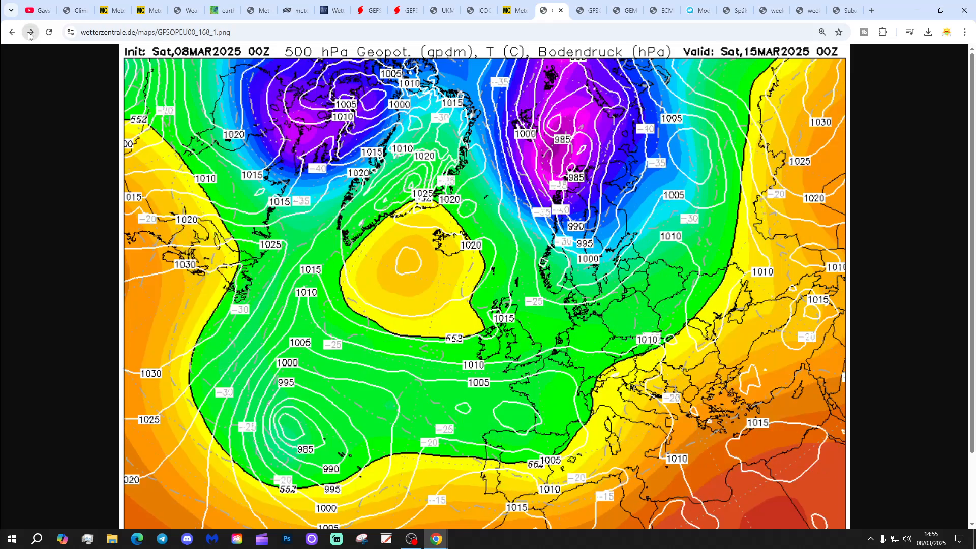
{"action": "left_click", "coordinate": [48, 31]}
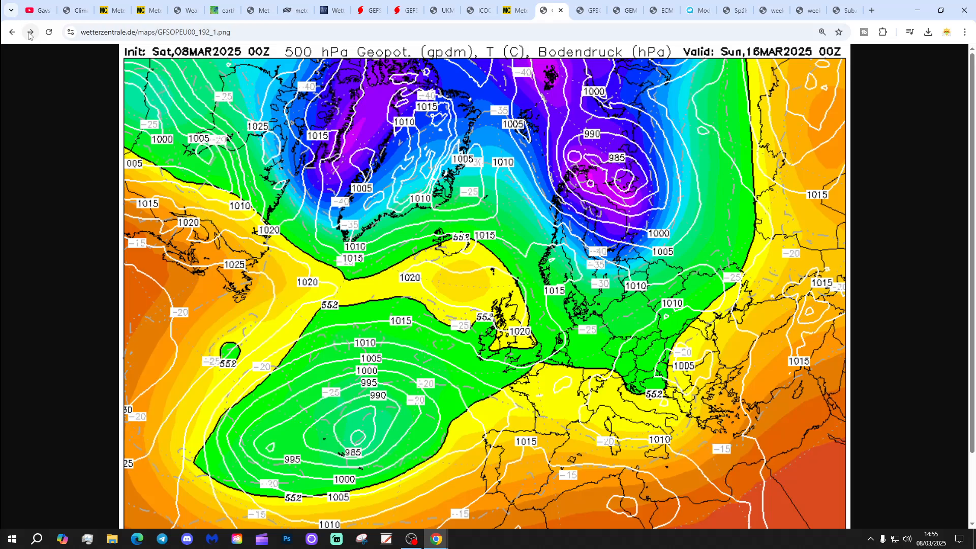
{"action": "left_click", "coordinate": [29, 31]}
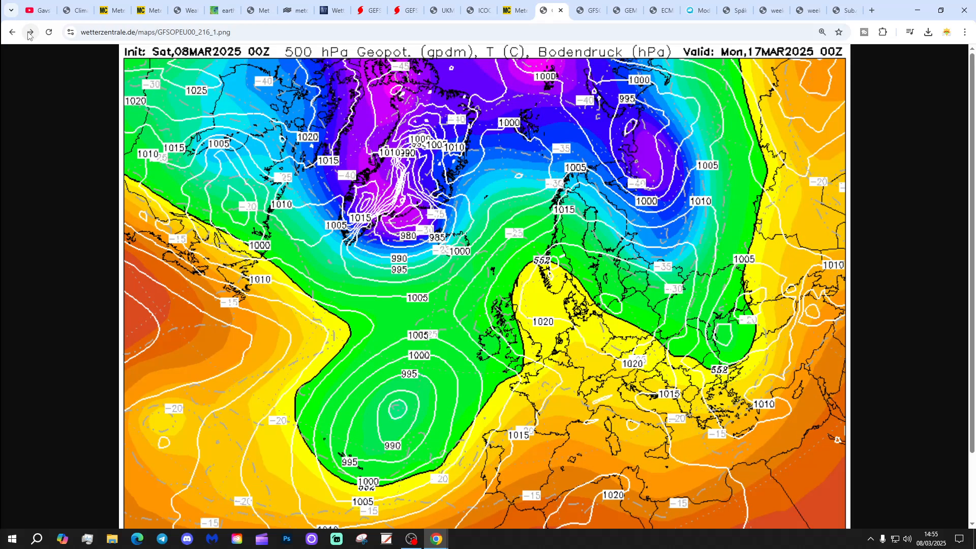
{"action": "left_click", "coordinate": [29, 32]}
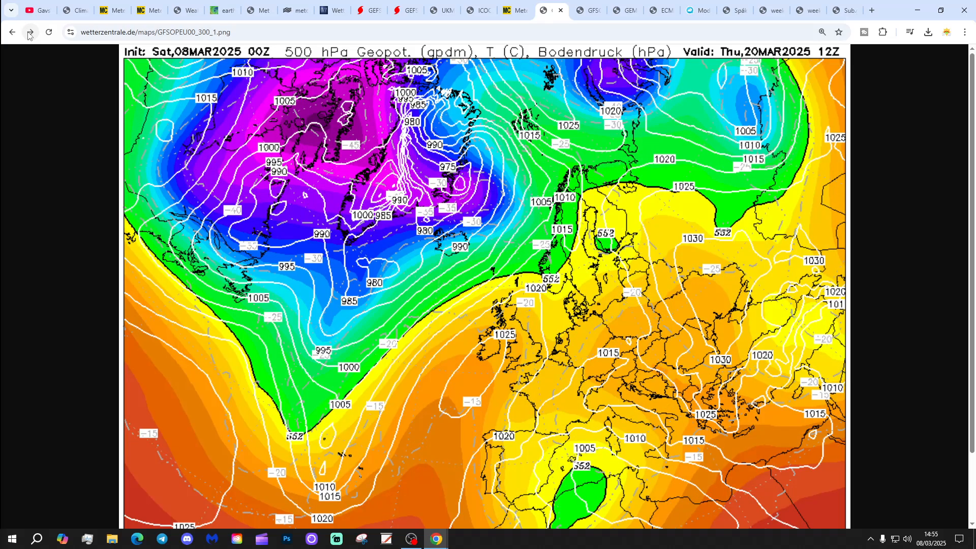
{"action": "left_click", "coordinate": [30, 32]}
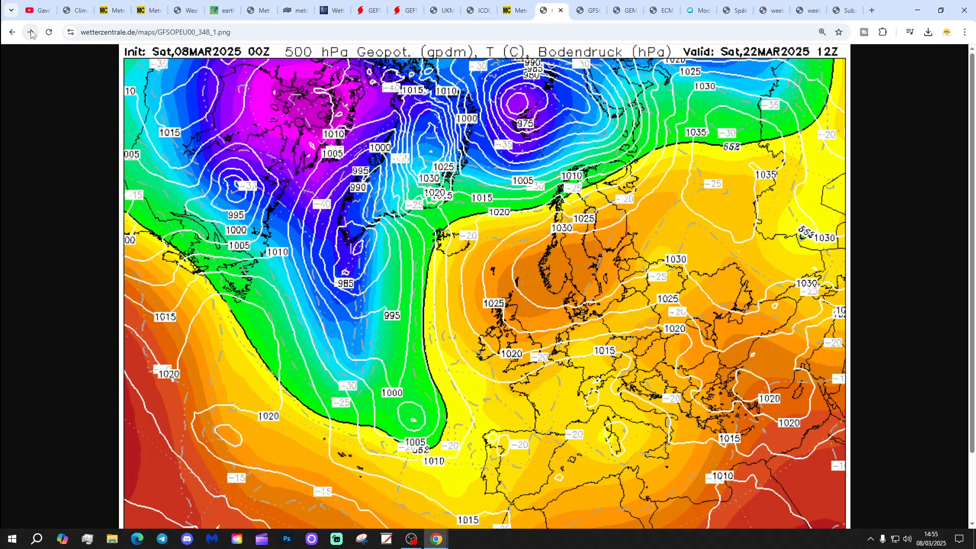
{"action": "left_click", "coordinate": [49, 32]}
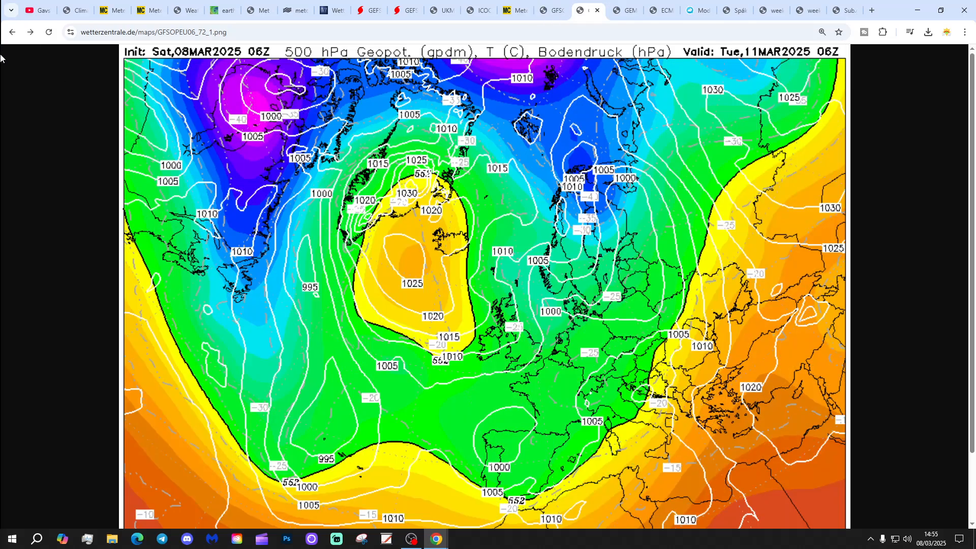
Advance the 06Z GFS chart day by day from 12 March through Tuesday 18 March.
{"action": "left_click", "coordinate": [29, 31]}
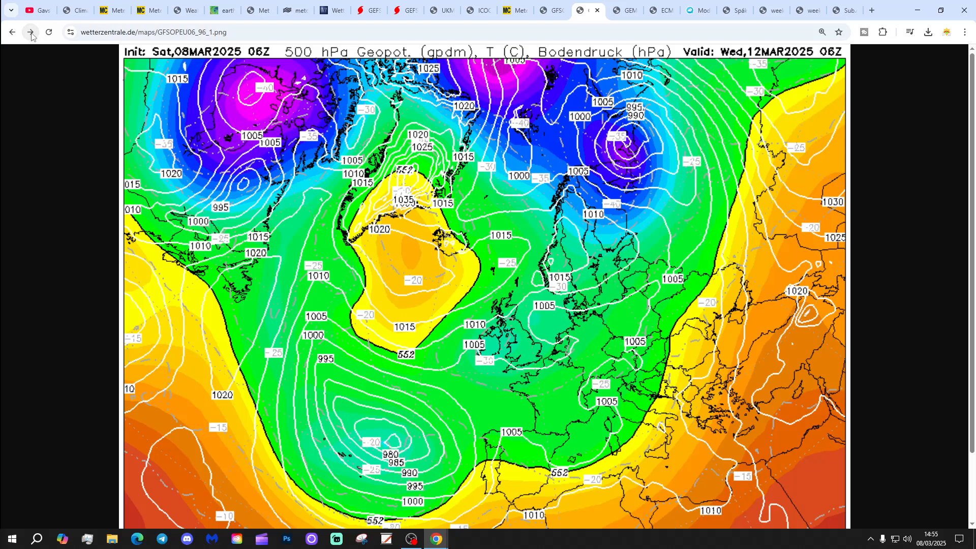
{"action": "left_click", "coordinate": [30, 32]}
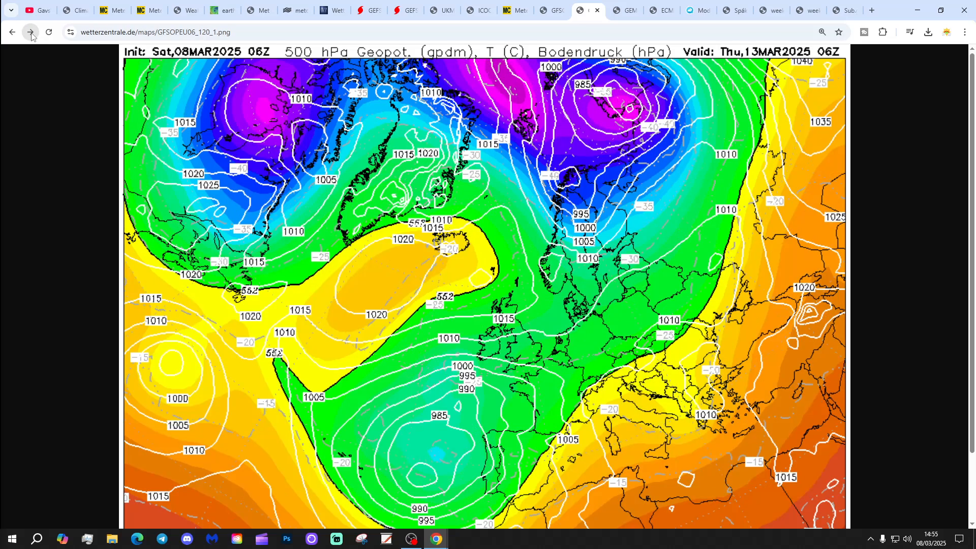
{"action": "left_click", "coordinate": [31, 32]}
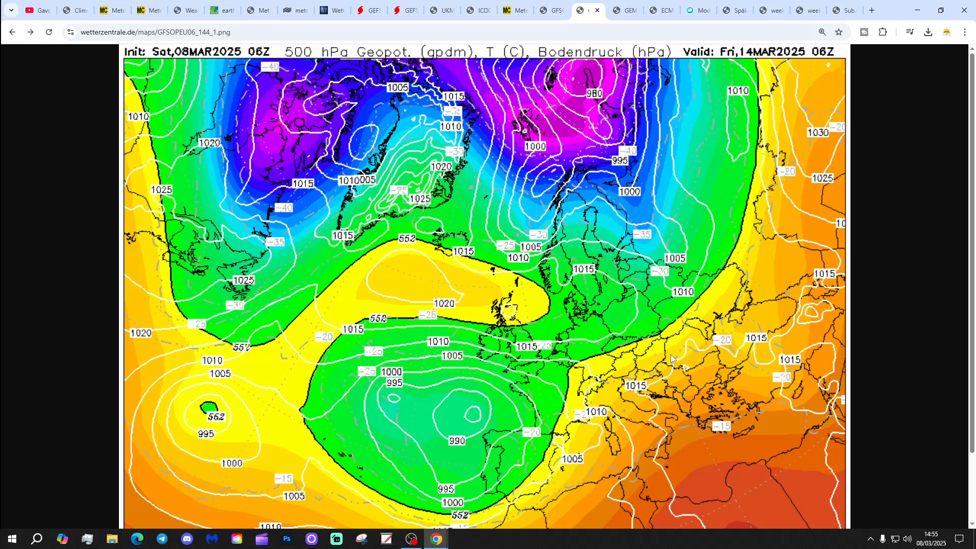
{"action": "mouse_move", "coordinate": [166, 138]}
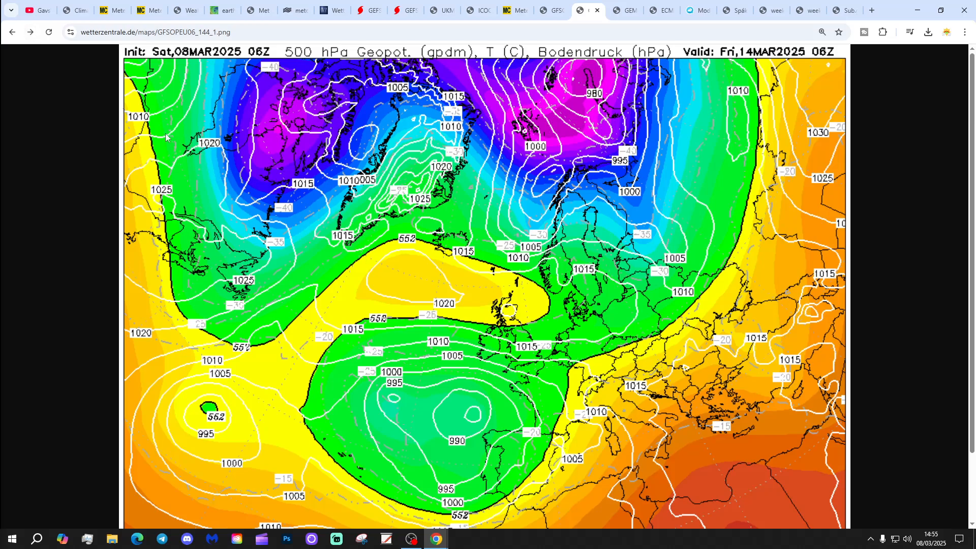
{"action": "left_click", "coordinate": [29, 32]}
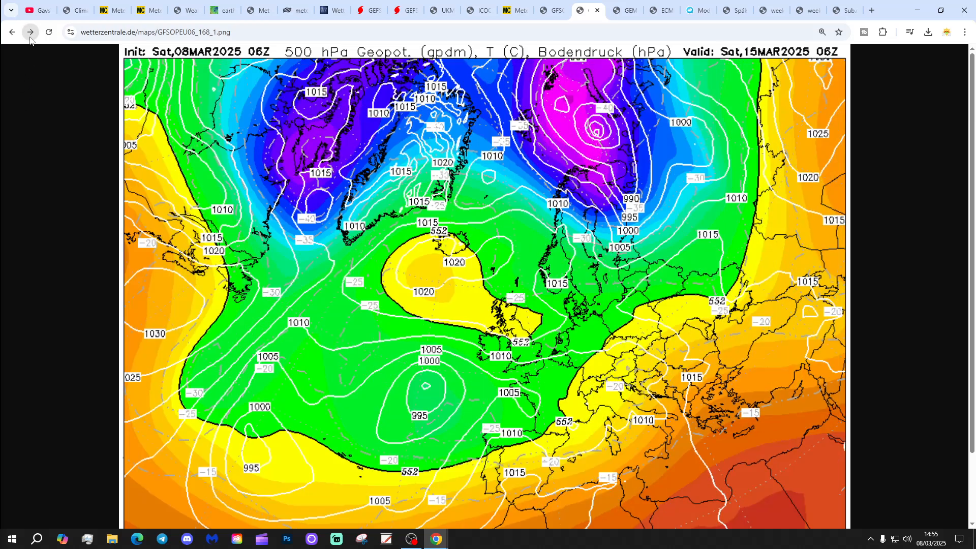
{"action": "left_click", "coordinate": [29, 31]}
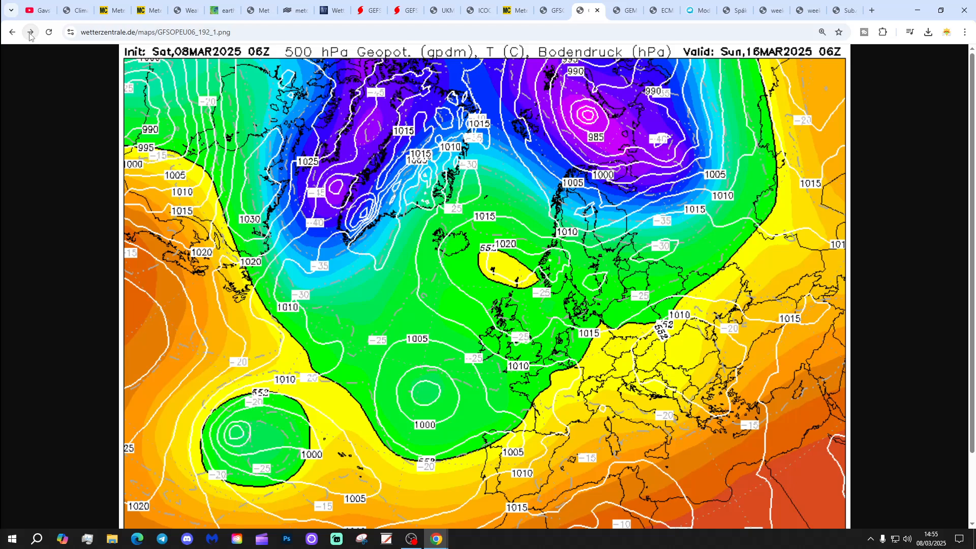
{"action": "left_click", "coordinate": [29, 31]}
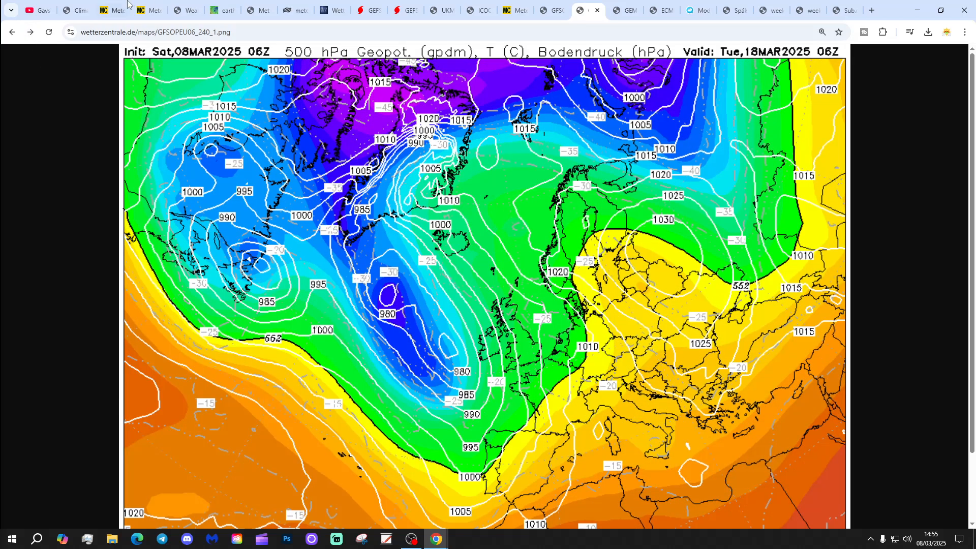
Continue the 06Z GFS run through 19, 20 and 22 March to Monday 24 March, then move to GEM.
{"action": "left_click", "coordinate": [30, 32]}
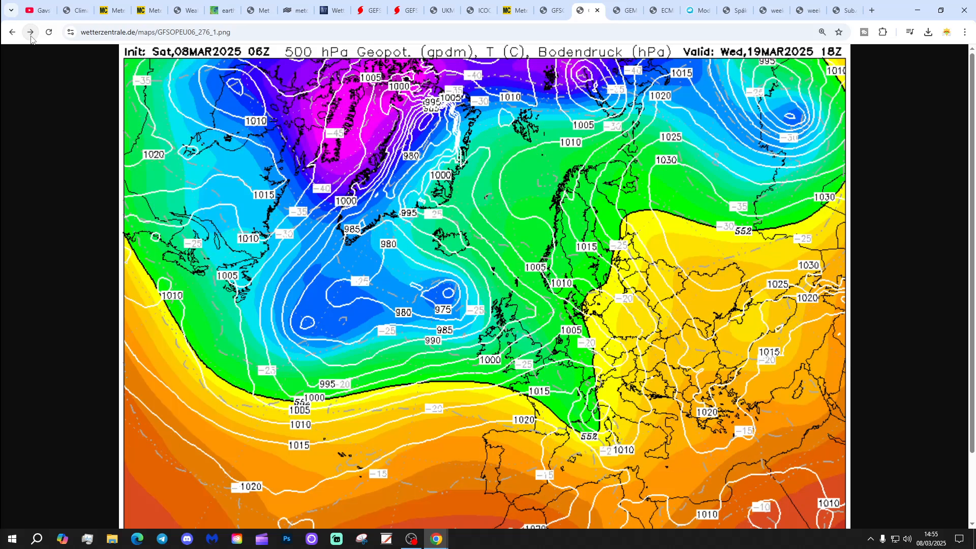
{"action": "left_click", "coordinate": [30, 31]}
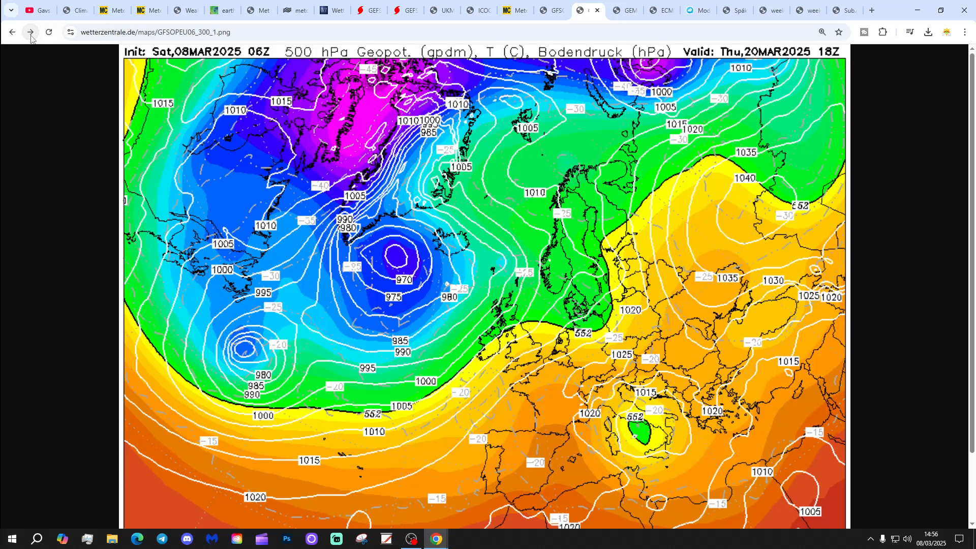
{"action": "left_click", "coordinate": [29, 31]}
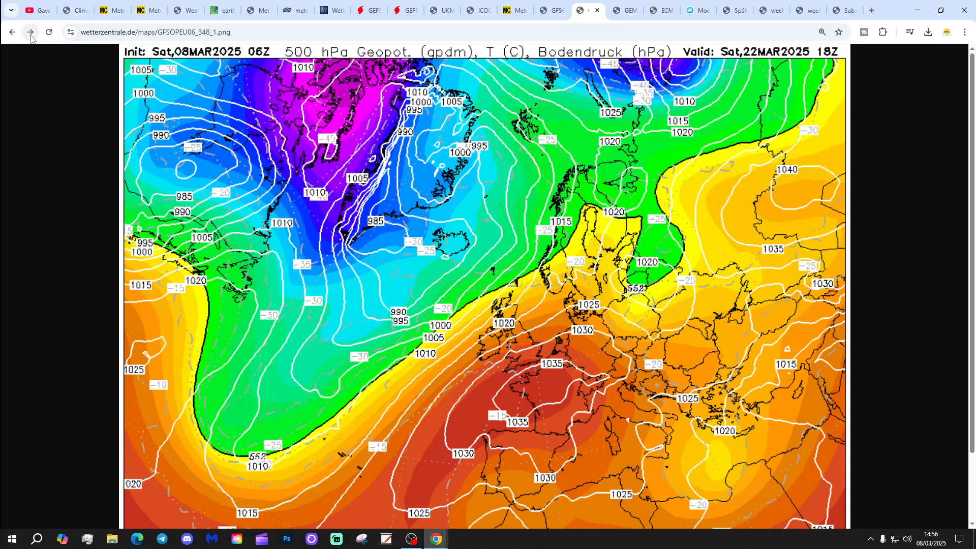
{"action": "left_click", "coordinate": [29, 32]}
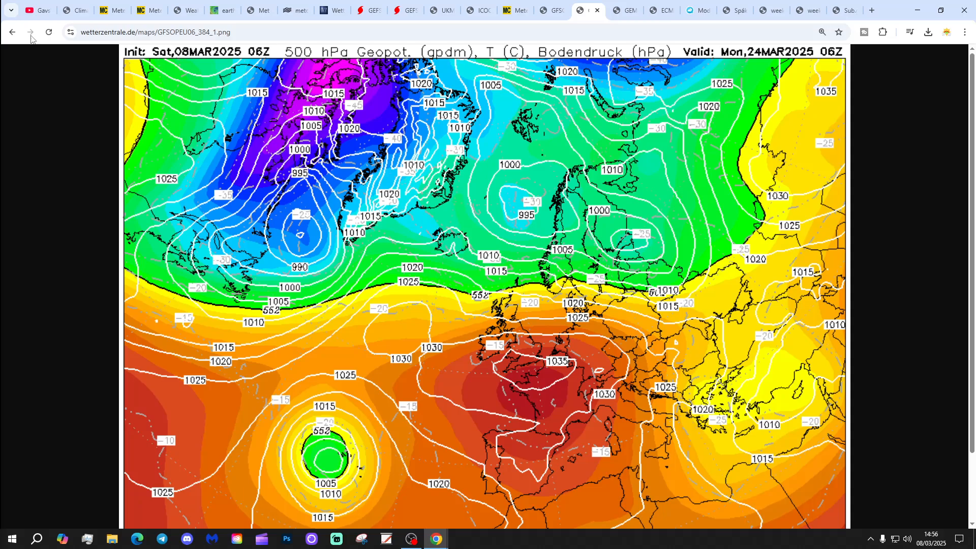
{"action": "mouse_move", "coordinate": [513, 340]}
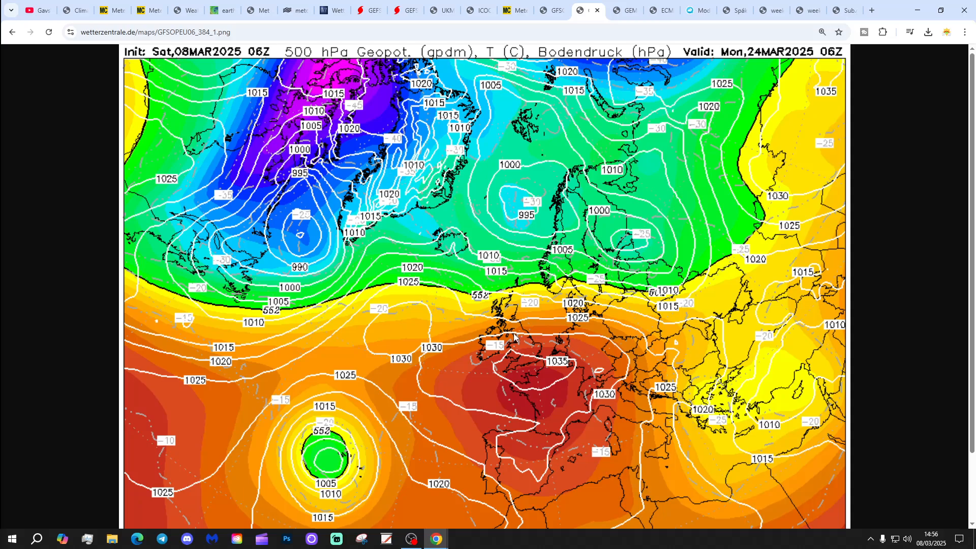
{"action": "mouse_move", "coordinate": [527, 360]}
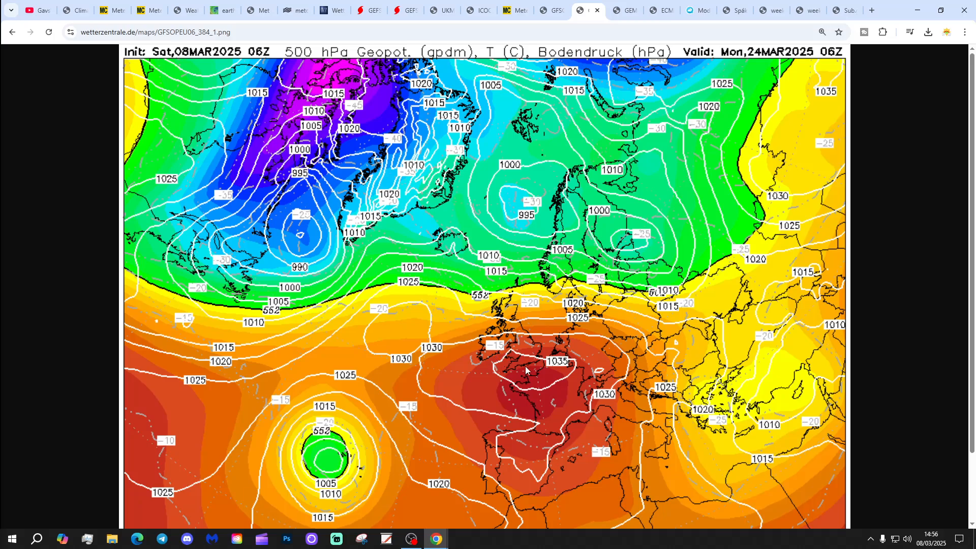
{"action": "left_click", "coordinate": [587, 10]}
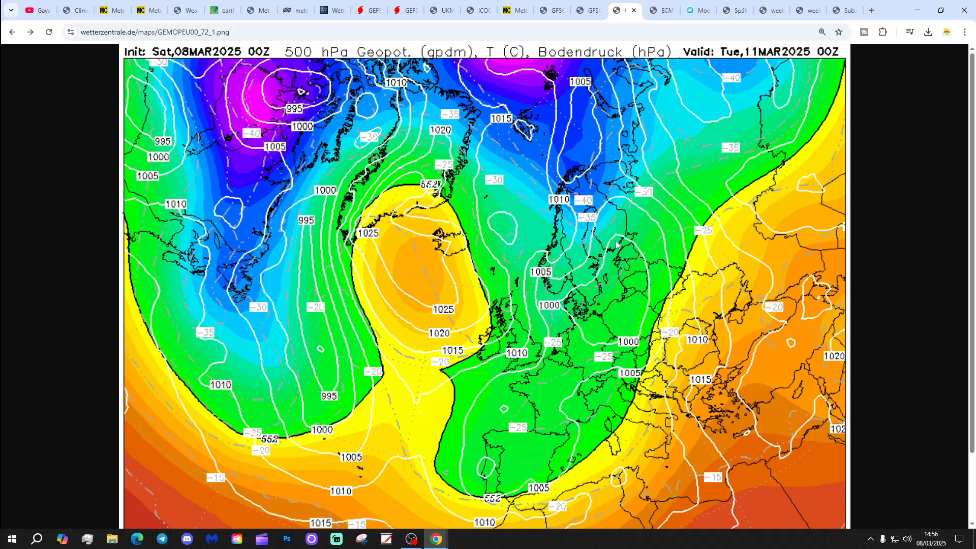
Advance the GEM 500 hPa chart through 12, 13 and 14 March to Tuesday 18 March 00Z.
{"action": "left_click", "coordinate": [30, 32]}
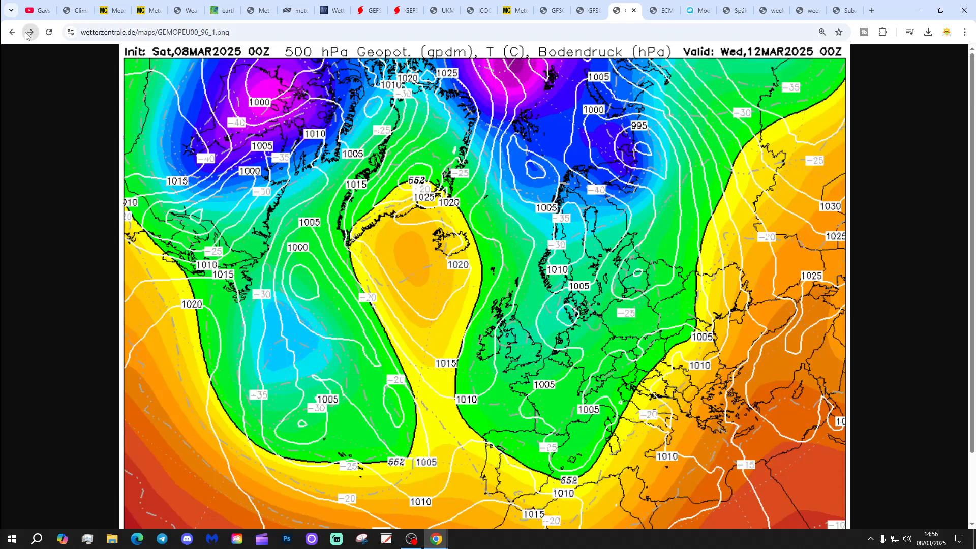
{"action": "left_click", "coordinate": [29, 31]}
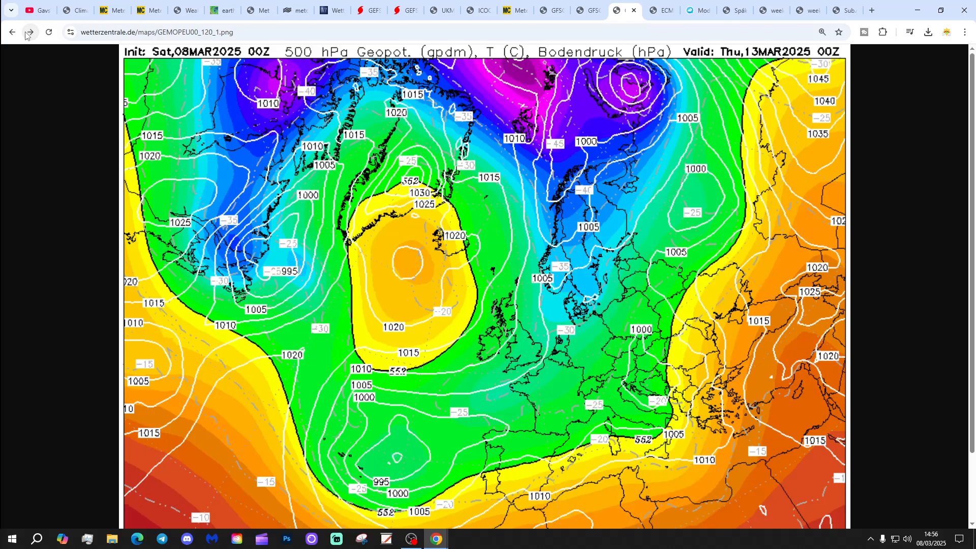
{"action": "left_click", "coordinate": [30, 32]}
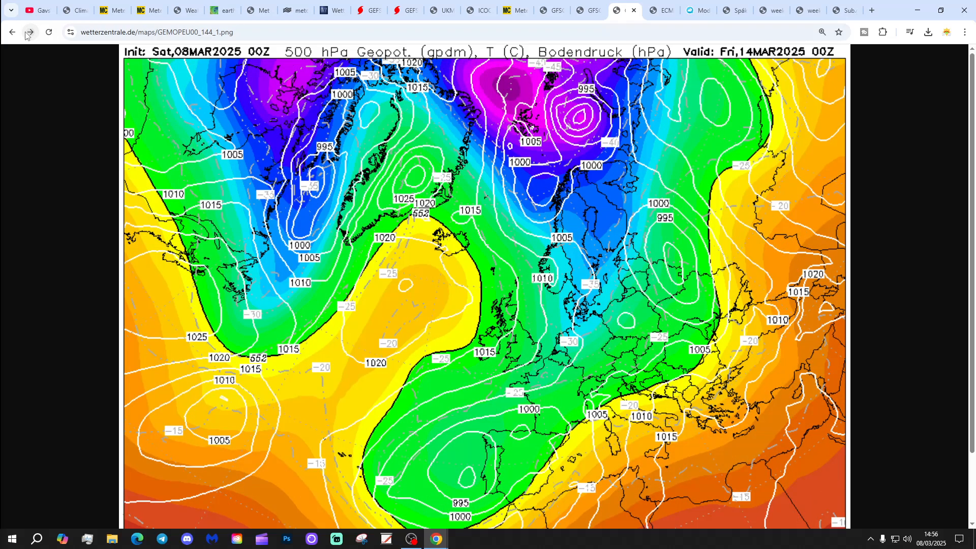
{"action": "left_click", "coordinate": [29, 32]}
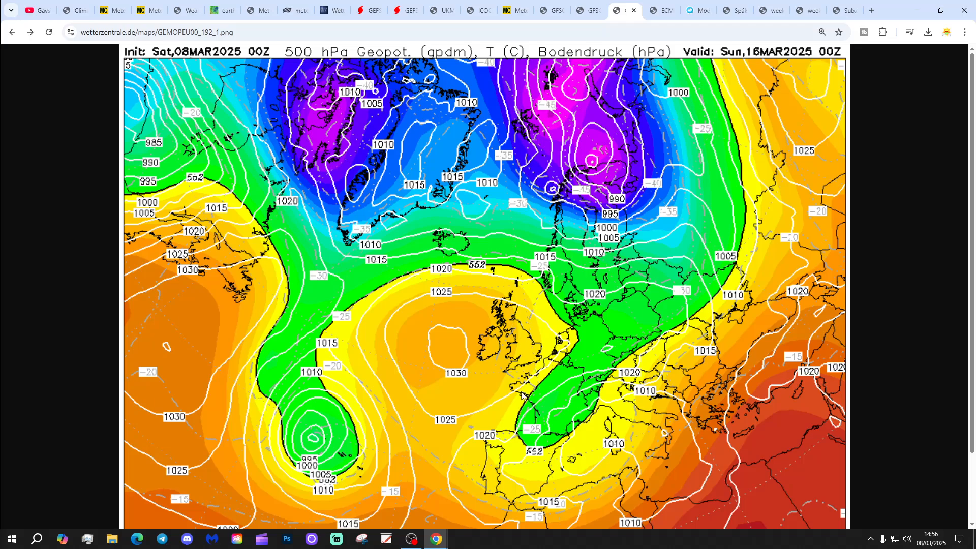
{"action": "left_click", "coordinate": [31, 32]}
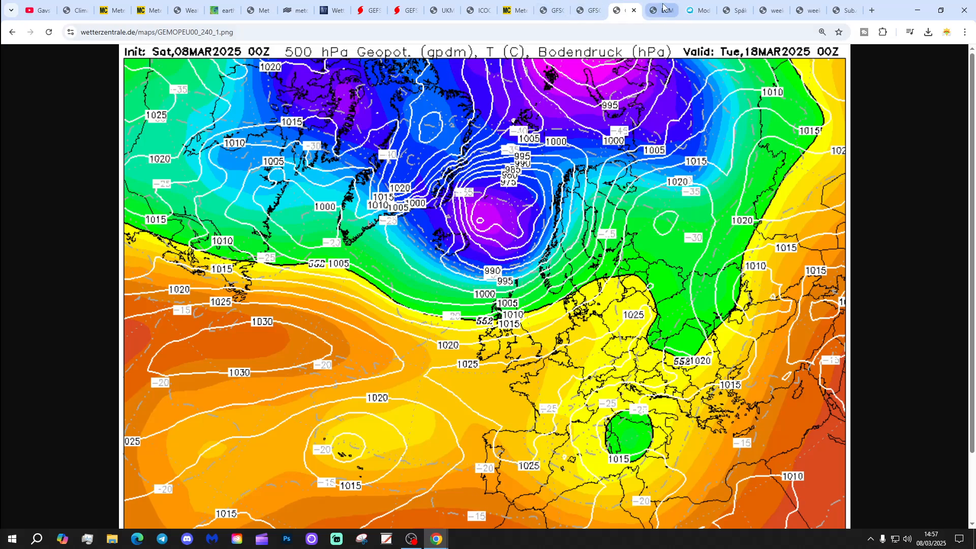
Step the ECMWF 500 hPa and surface pressure chart forward to Saturday 22 March 12Z.
{"action": "left_click", "coordinate": [661, 10]}
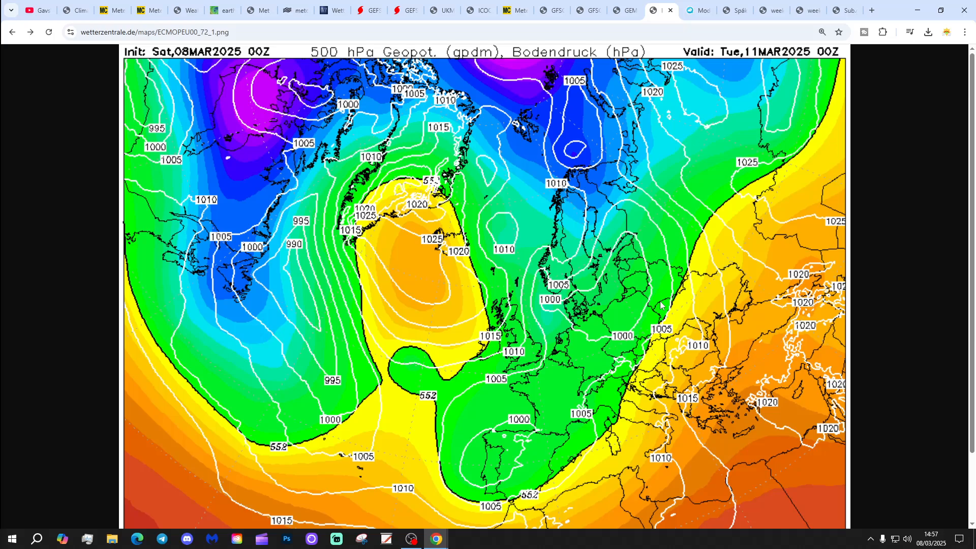
{"action": "mouse_move", "coordinate": [10, 38]}
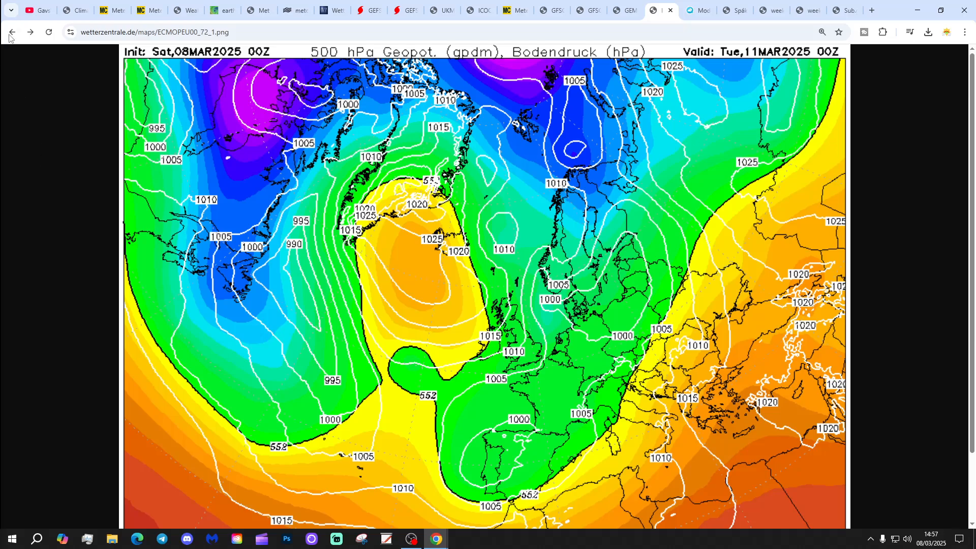
{"action": "left_click", "coordinate": [29, 32]}
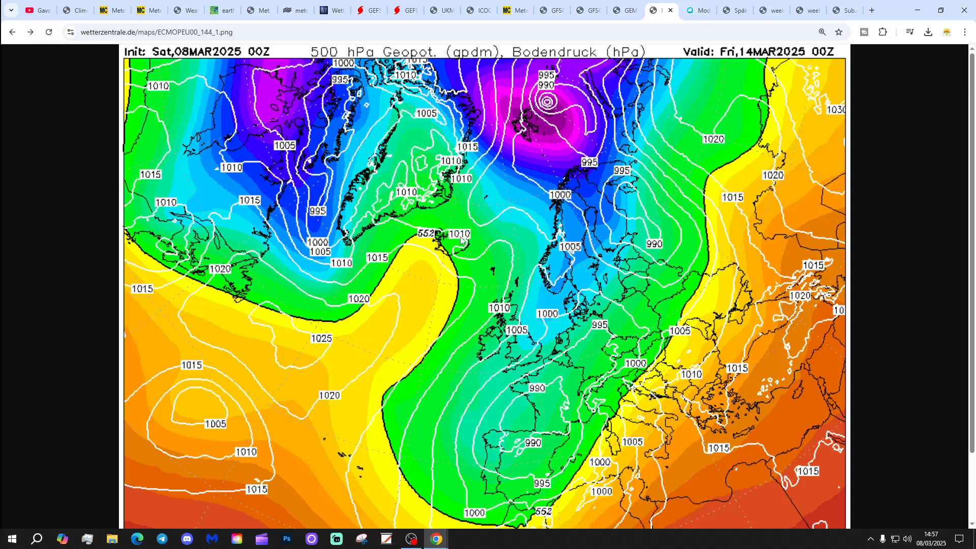
{"action": "mouse_move", "coordinate": [554, 278]}
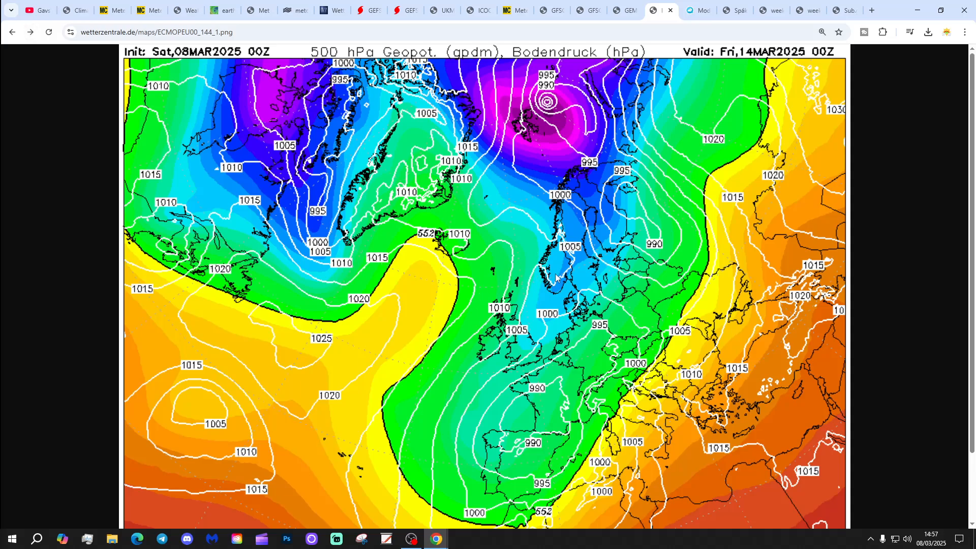
{"action": "mouse_move", "coordinate": [609, 384]}
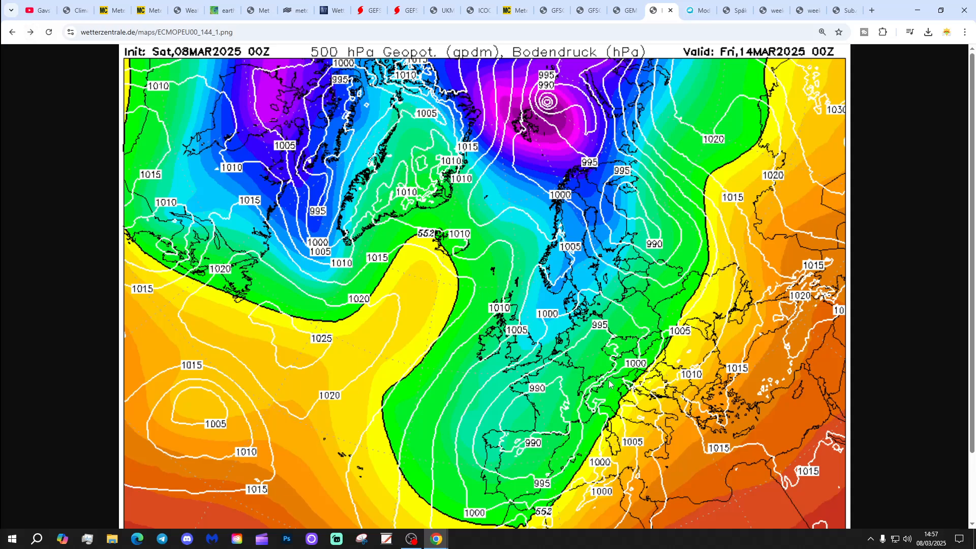
{"action": "mouse_move", "coordinate": [597, 374]}
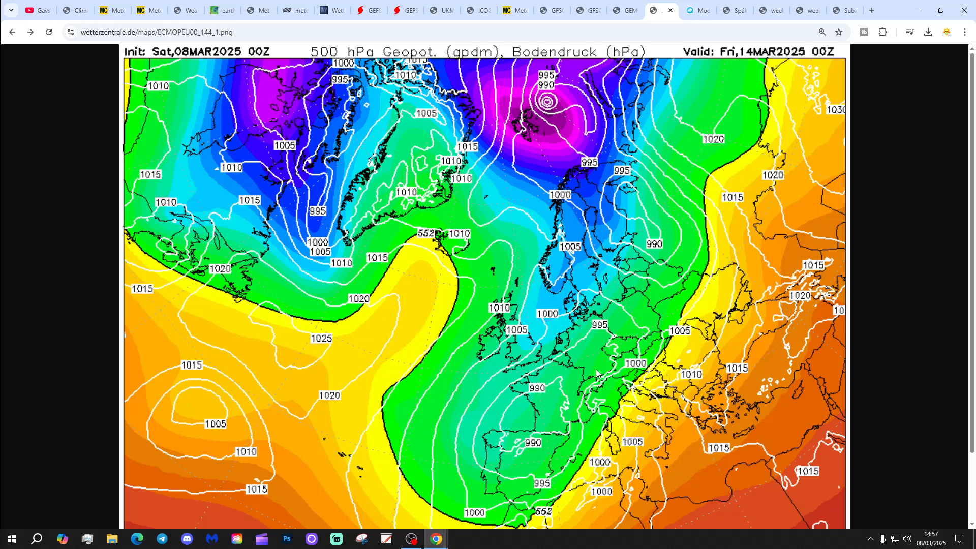
{"action": "mouse_move", "coordinate": [148, 284]}
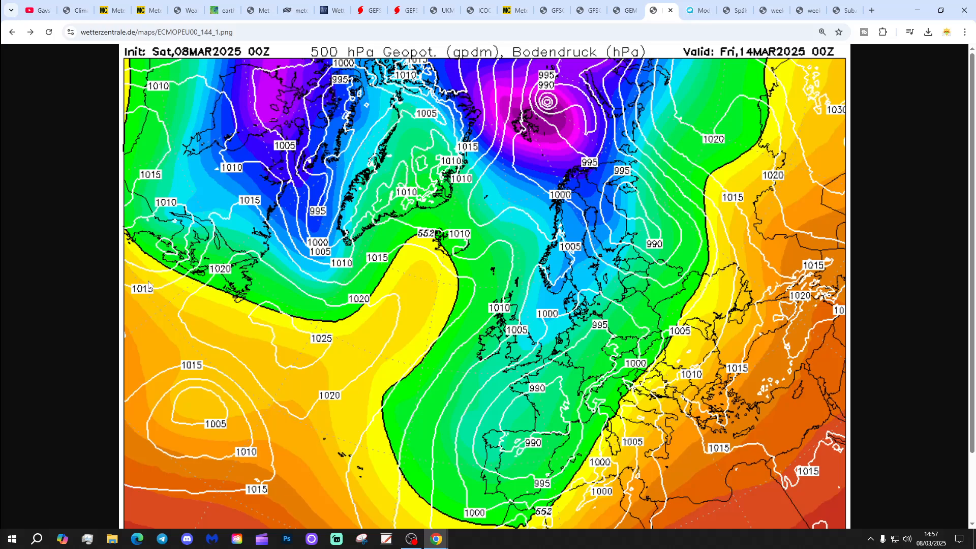
{"action": "mouse_move", "coordinate": [10, 178]}
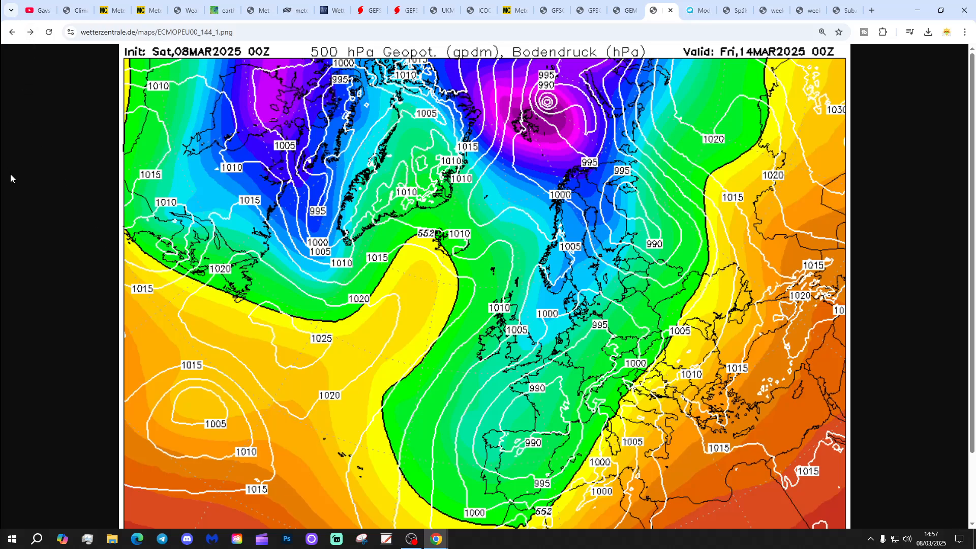
{"action": "mouse_move", "coordinate": [25, 94]}
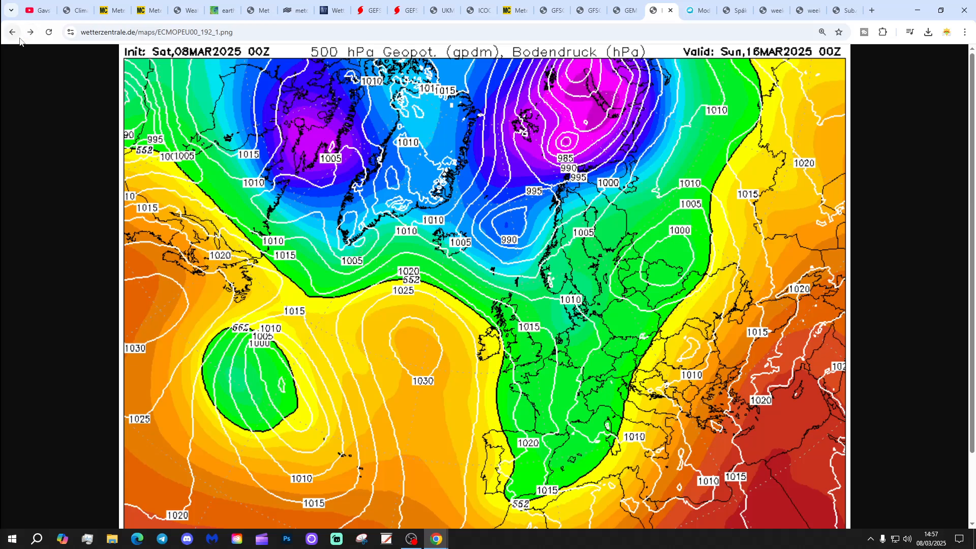
{"action": "mouse_move", "coordinate": [22, 81]}
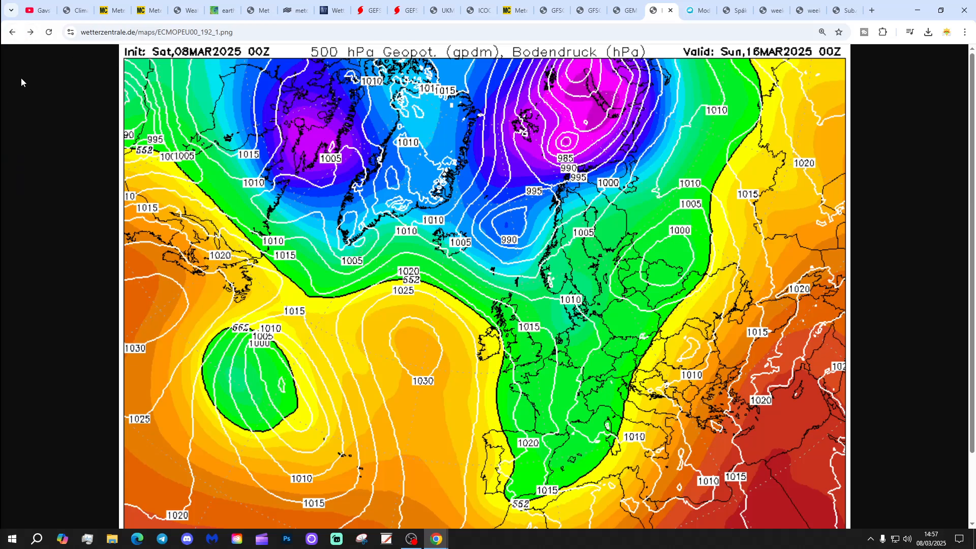
{"action": "left_click", "coordinate": [29, 31]}
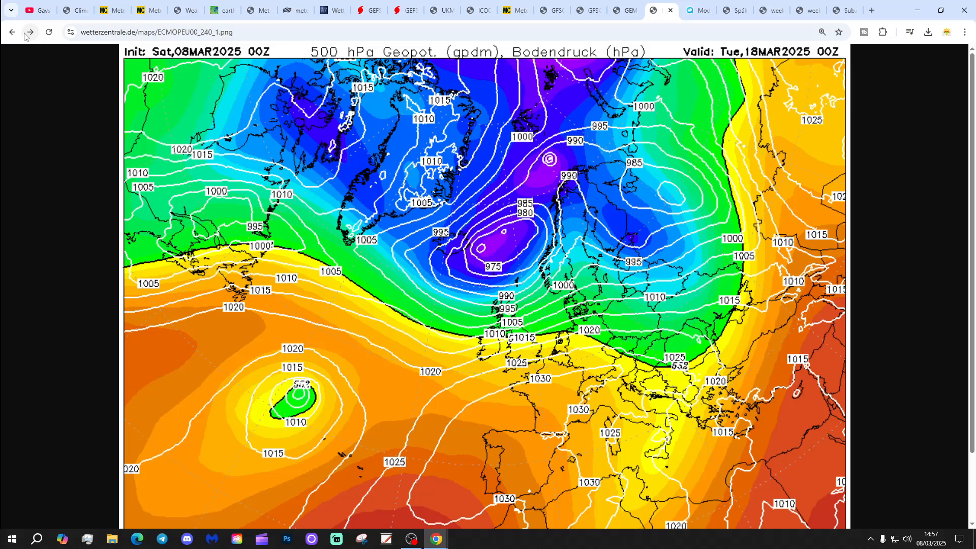
{"action": "left_click", "coordinate": [30, 32]}
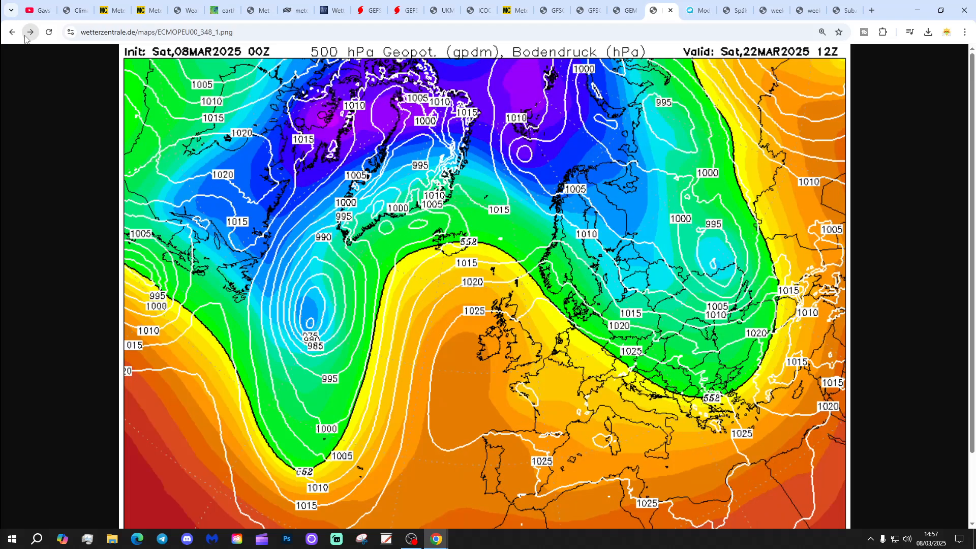
{"action": "left_click", "coordinate": [30, 31]}
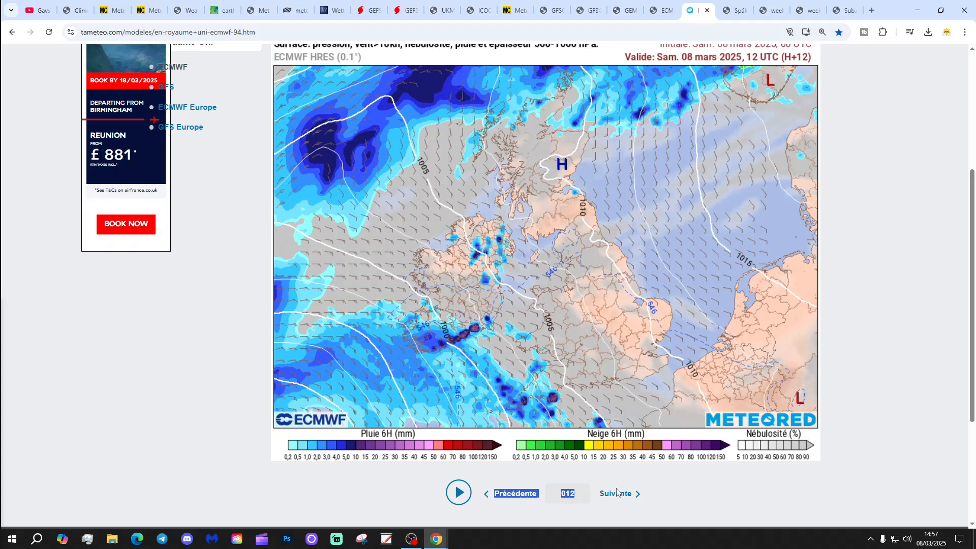
Advance the ECMWF UK rain map frame by frame to Tuesday 18 March 00Z (+240 h), then switch to the vedur.is cluster charts.
{"action": "left_click", "coordinate": [615, 493]}
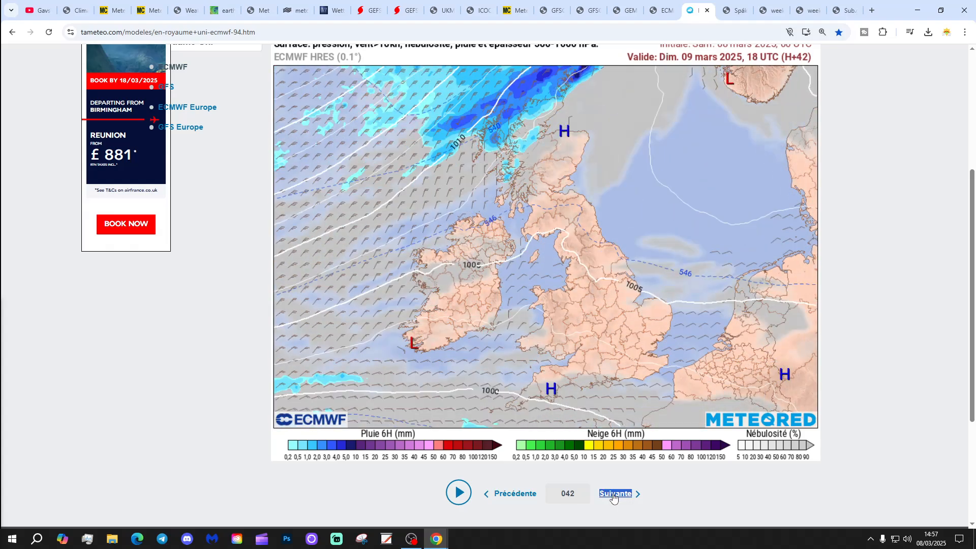
{"action": "left_click", "coordinate": [615, 493]}
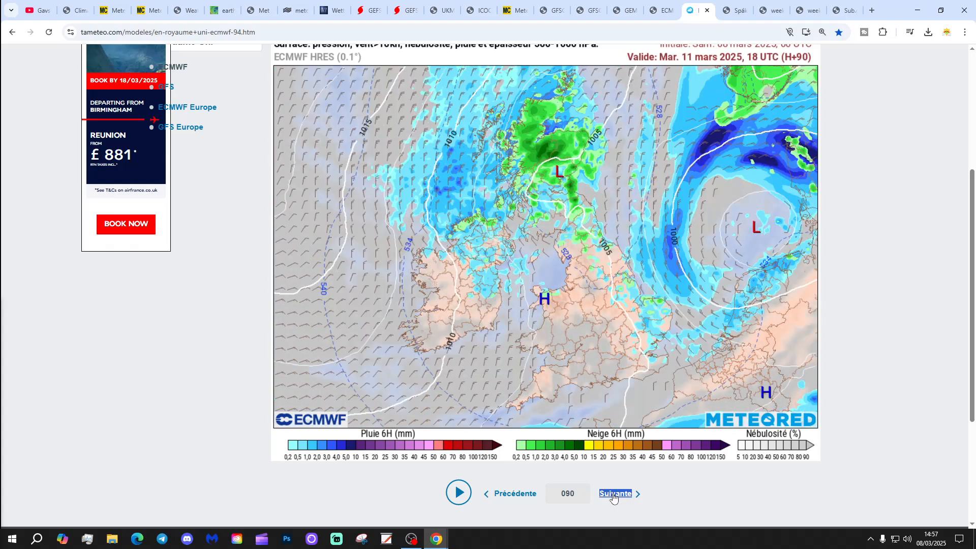
{"action": "left_click", "coordinate": [615, 493]}
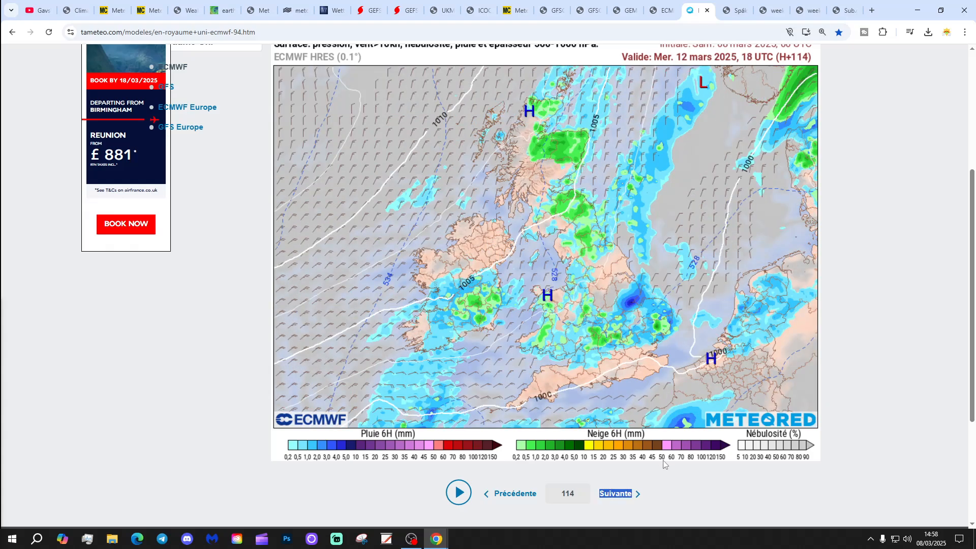
{"action": "left_click", "coordinate": [615, 493]}
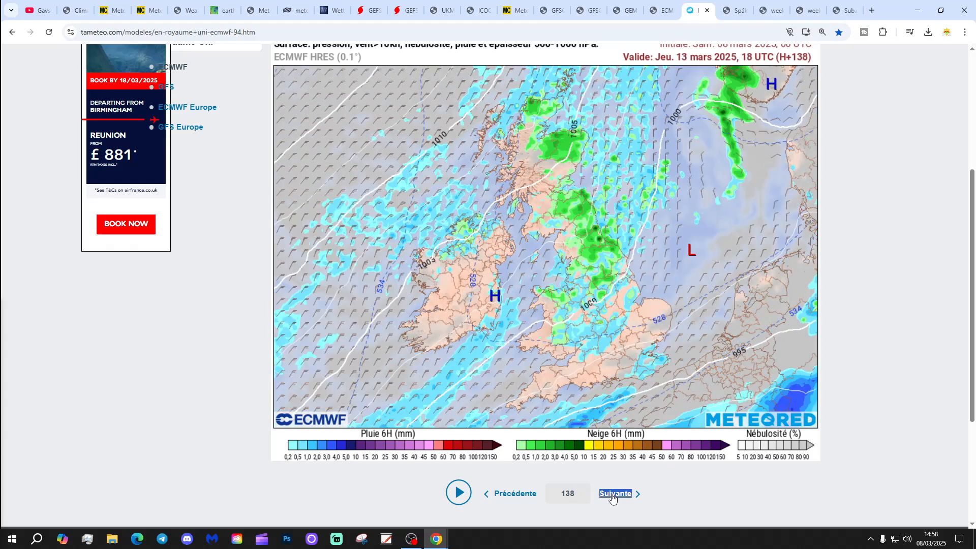
{"action": "left_click", "coordinate": [614, 493]}
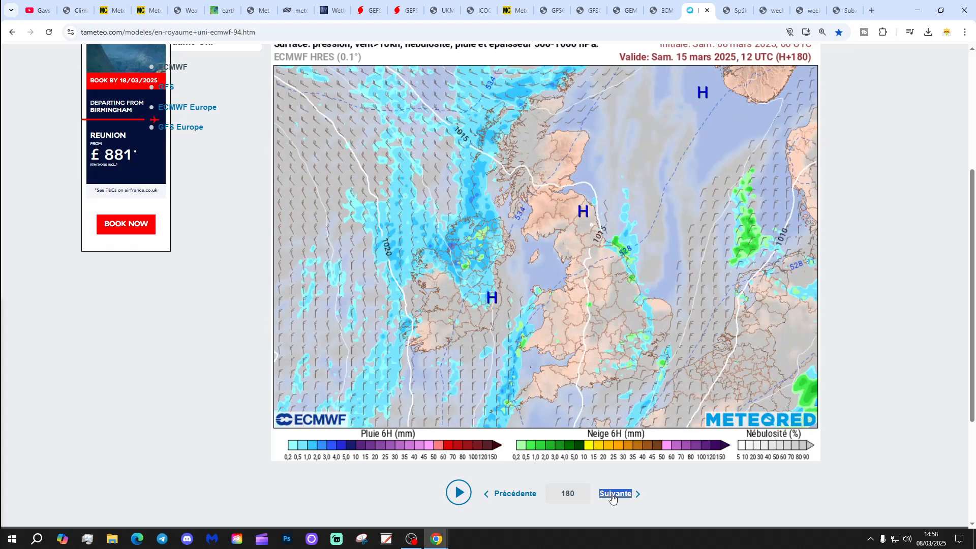
{"action": "left_click", "coordinate": [615, 493]}
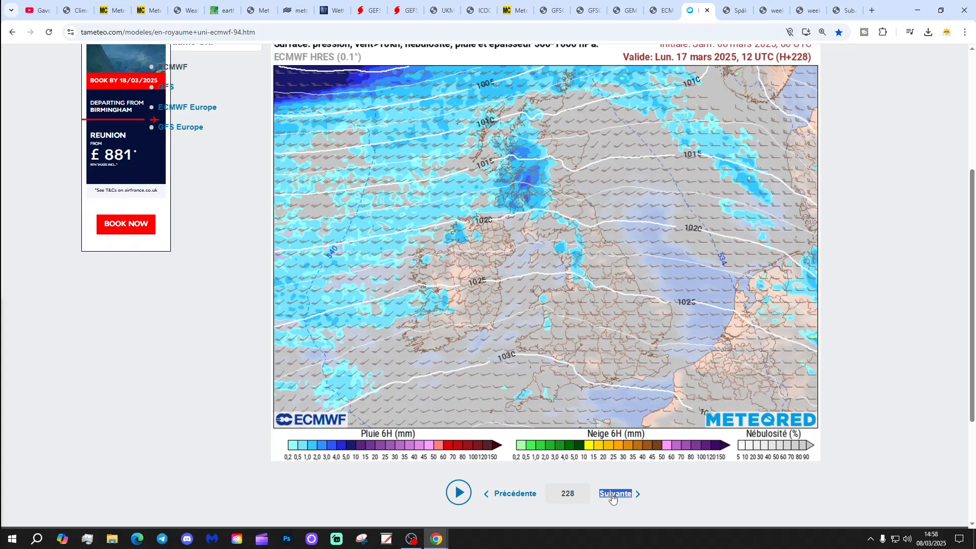
{"action": "left_click", "coordinate": [615, 493]}
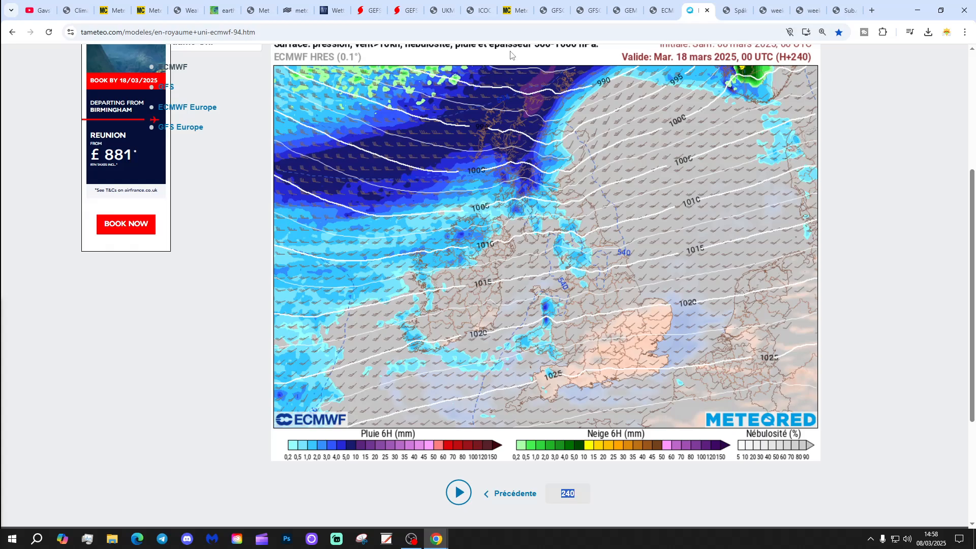
{"action": "left_click", "coordinate": [736, 10]}
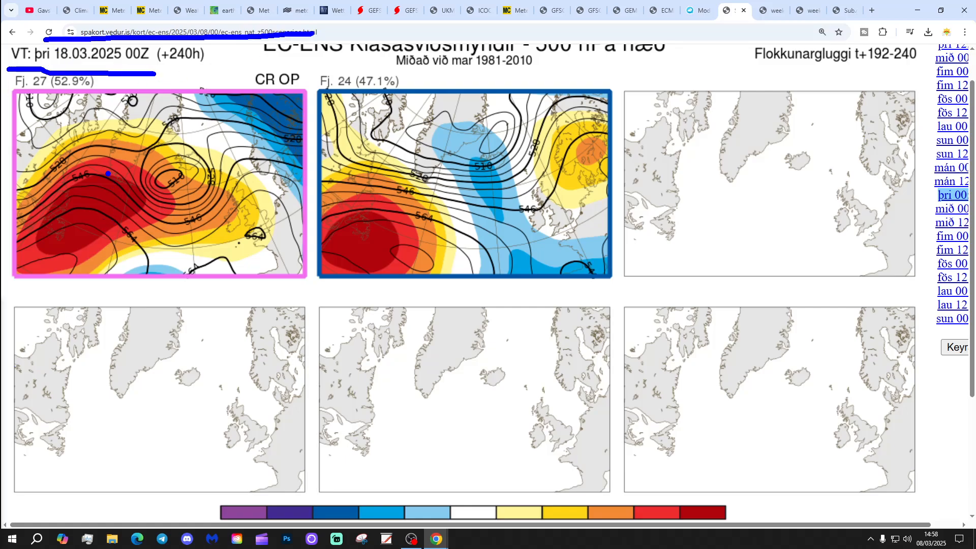
Pen H and L onto both 18 March cluster maps, then select Sunday 23 March 00Z (+360 h).
{"action": "left_click_drag", "start_coordinate": [109, 161], "coordinate": [193, 243]}
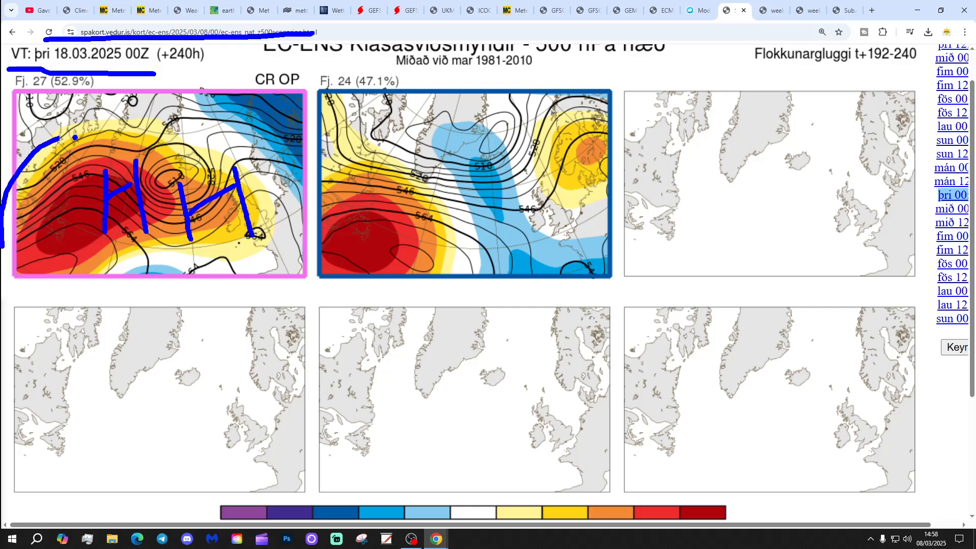
{"action": "left_click_drag", "start_coordinate": [56, 139], "coordinate": [348, 194]}
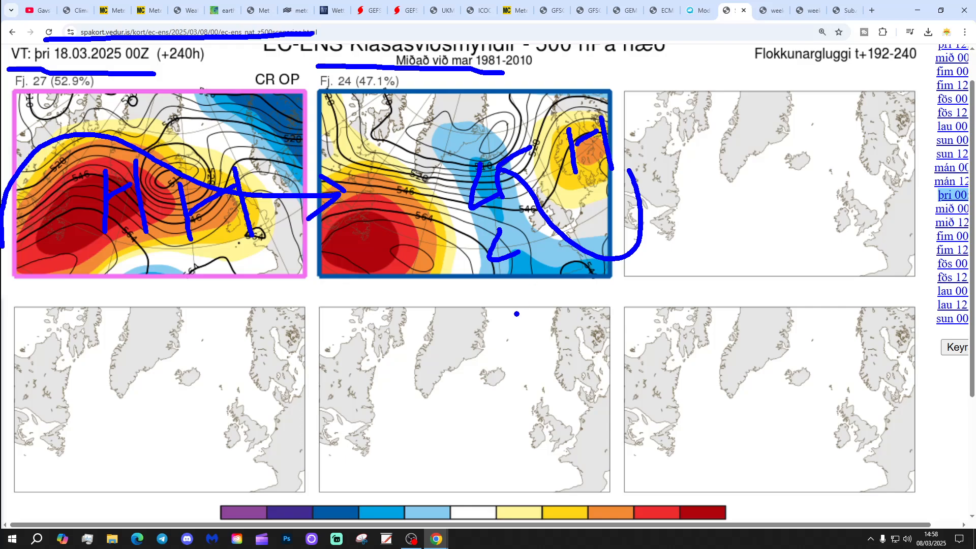
{"action": "left_click", "coordinate": [951, 318]}
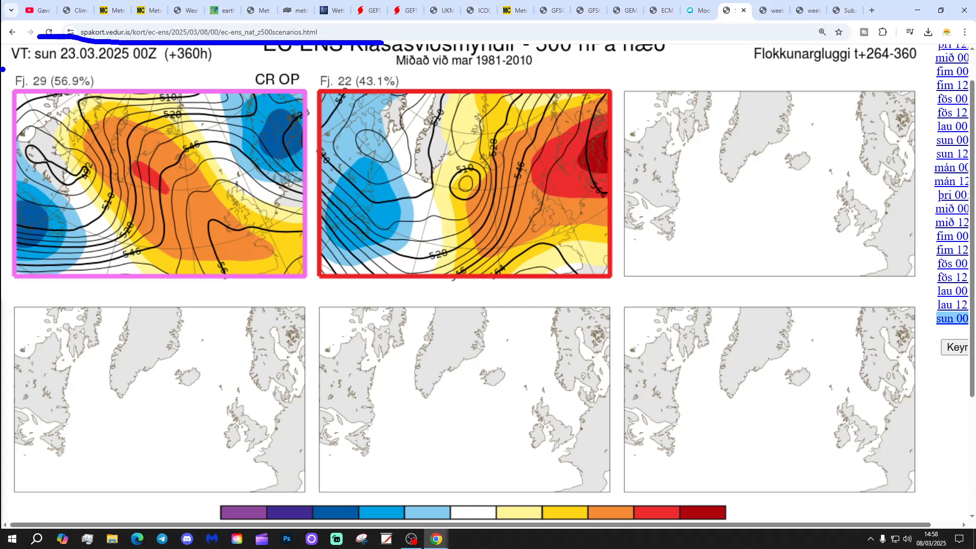
Underline the 23 March valid time and pen H, L and a trend arrow on the first cluster map.
{"action": "left_click_drag", "start_coordinate": [168, 151], "coordinate": [143, 193]}
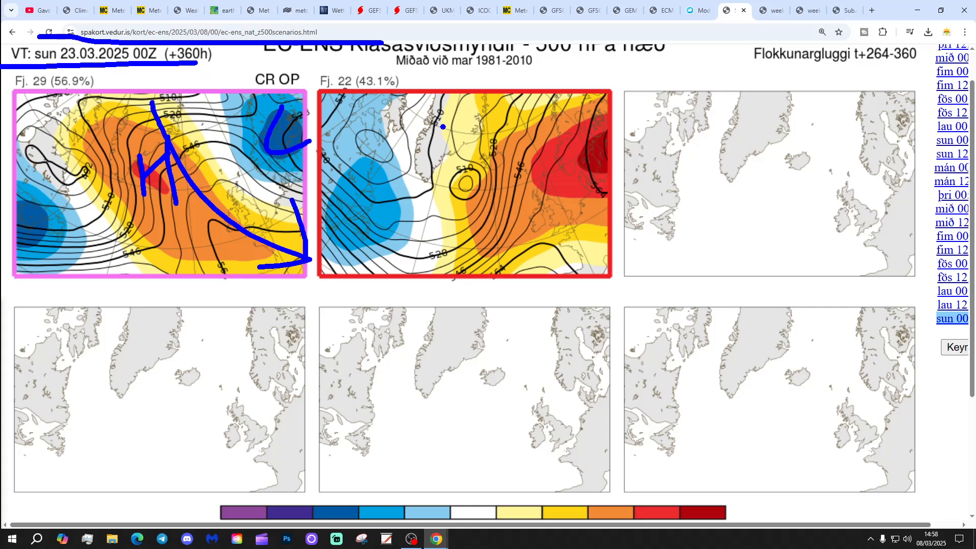
{"action": "left_click_drag", "start_coordinate": [555, 144], "coordinate": [563, 191]}
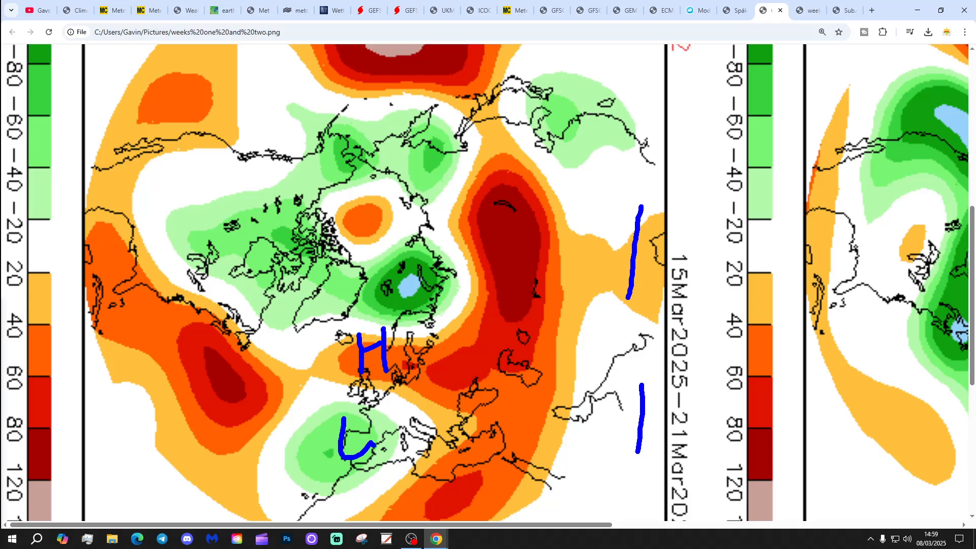
Pen H and L on the 15–21 March CFS anomaly map, then switch to the weeks 3–4 image.
{"action": "left_click_drag", "start_coordinate": [339, 396], "coordinate": [448, 423]}
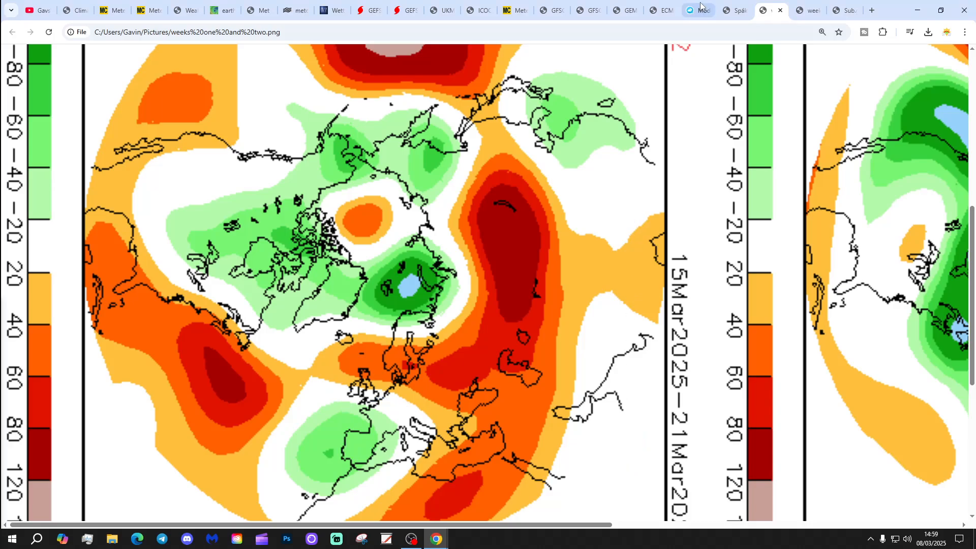
{"action": "left_click", "coordinate": [771, 10]}
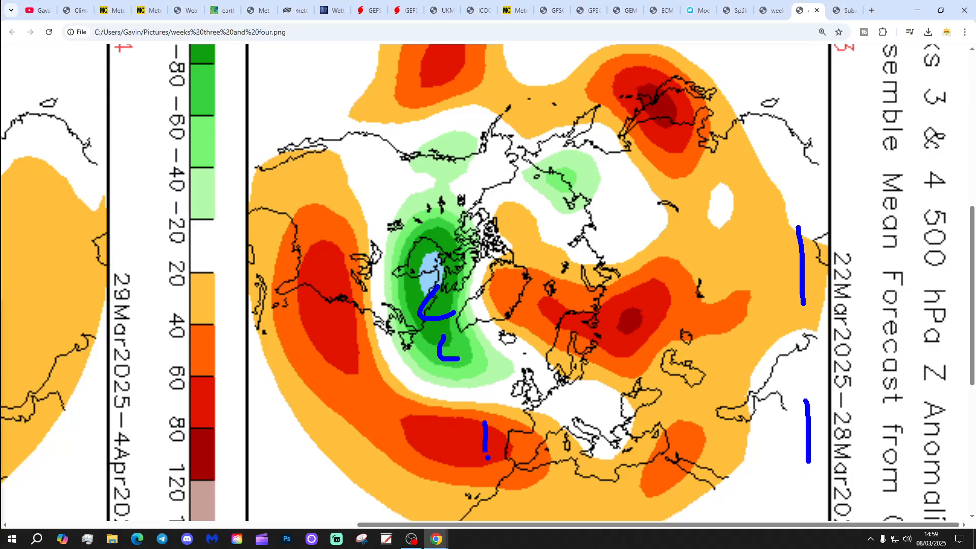
Scroll the weeks 3–4 image to the 29 March–4 April panel, then switch to the Sub.gif subscribe animation.
{"action": "left_click_drag", "start_coordinate": [287, 320], "coordinate": [582, 393]}
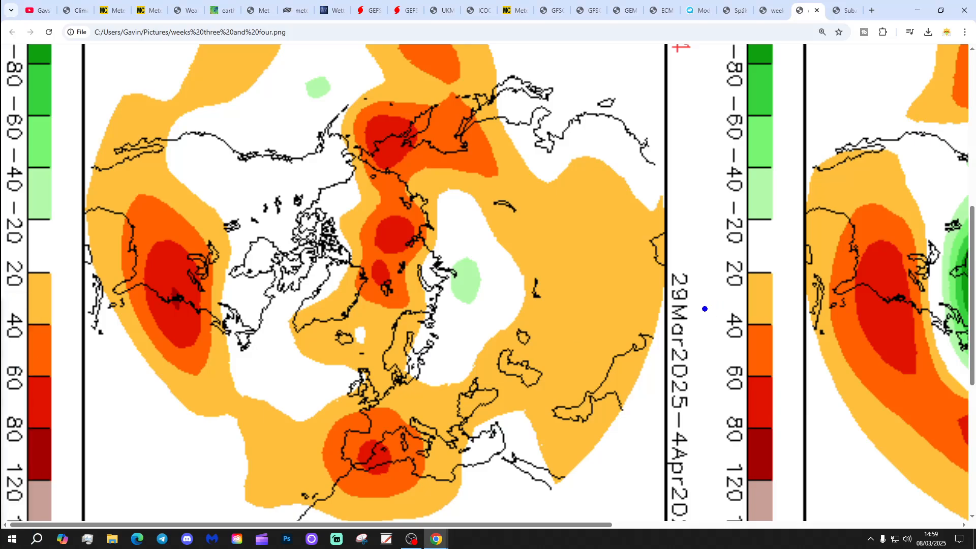
{"action": "left_click_drag", "start_coordinate": [627, 230], "coordinate": [625, 490]}
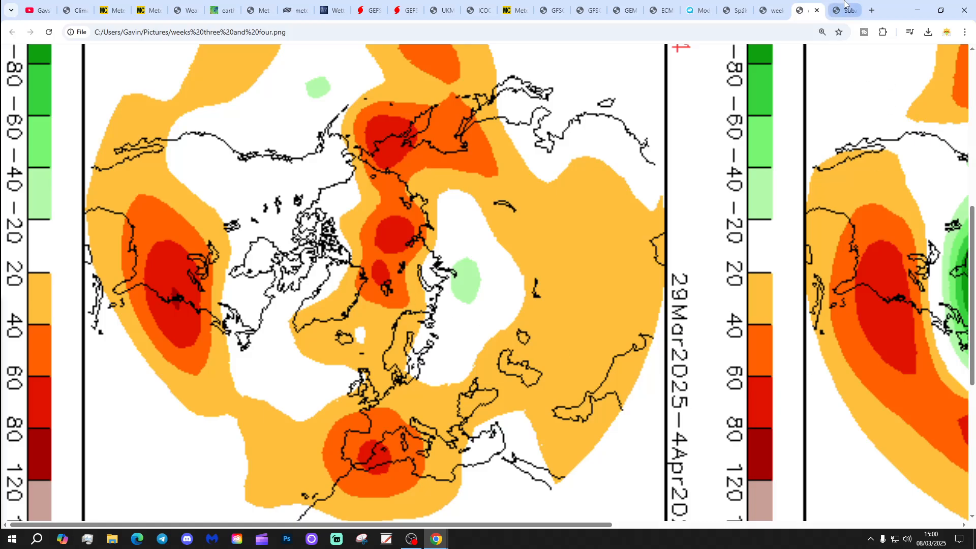
{"action": "left_click", "coordinate": [845, 10]}
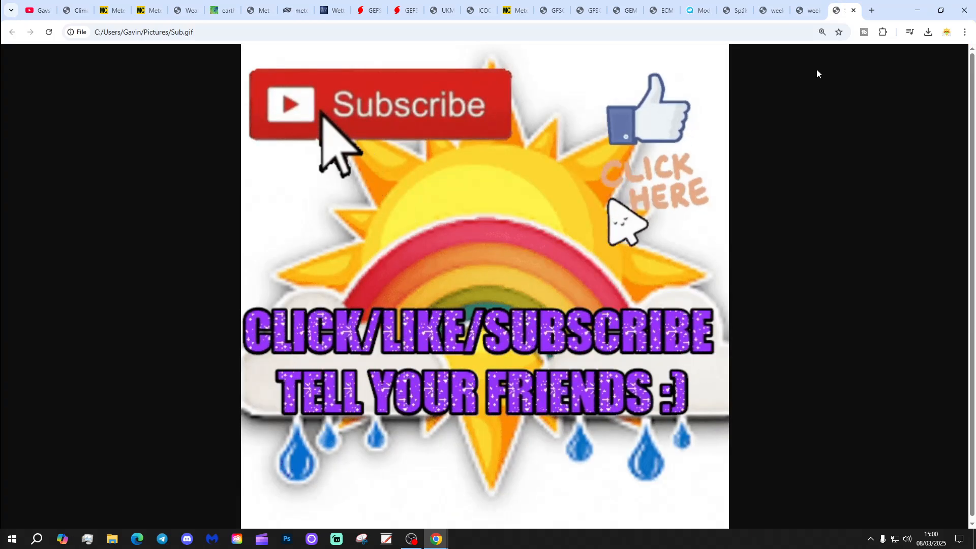